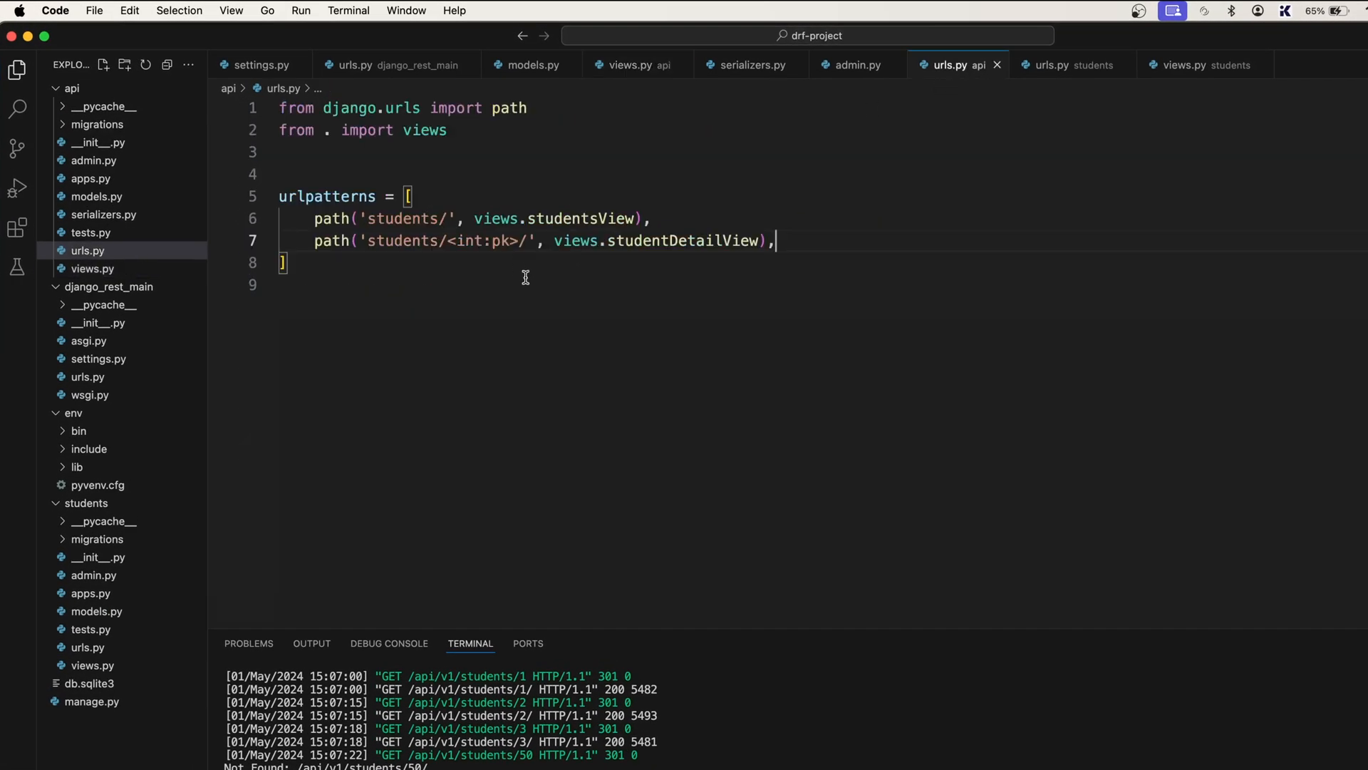
Step: Switch to the api views file and start a new line after the GET branch
triple_click(542, 241)
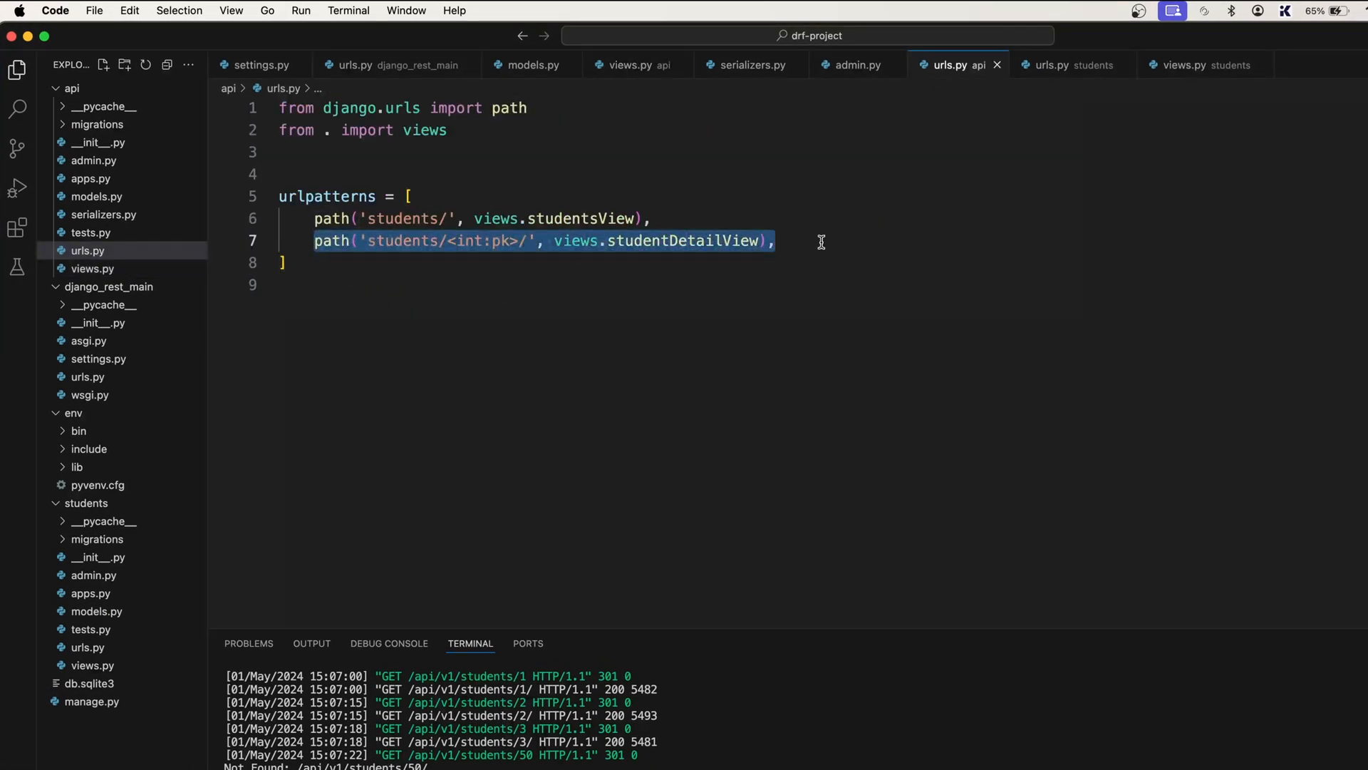
mouse_move(883, 239)
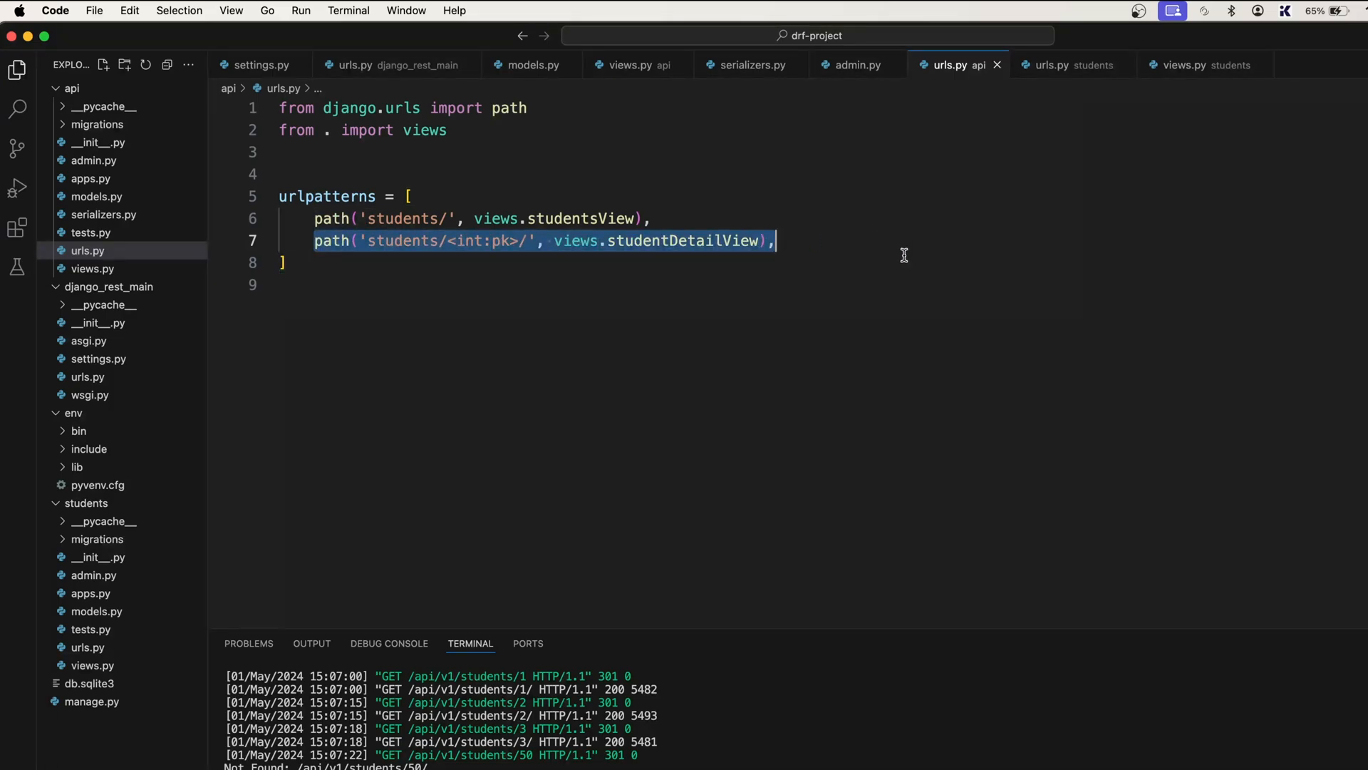
mouse_move(732, 86)
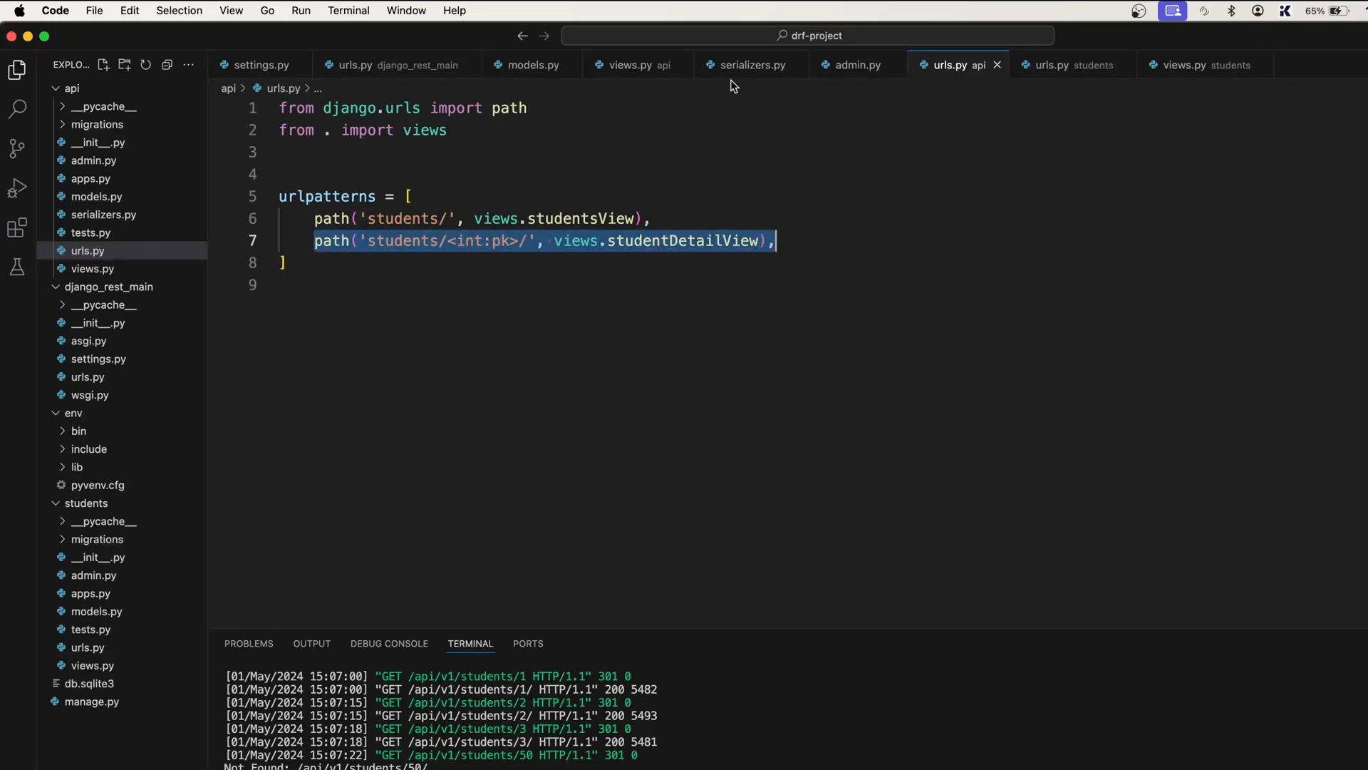
left_click(628, 64)
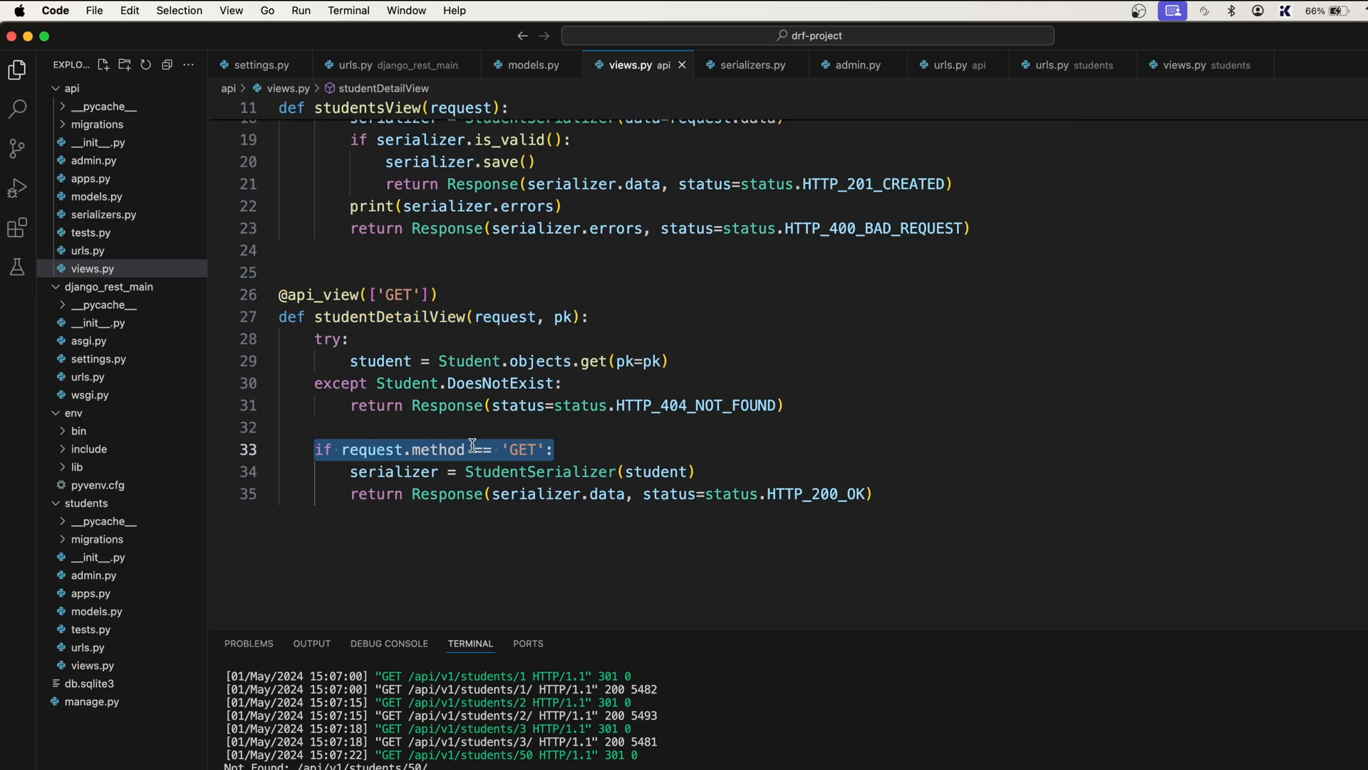
left_click(555, 449)
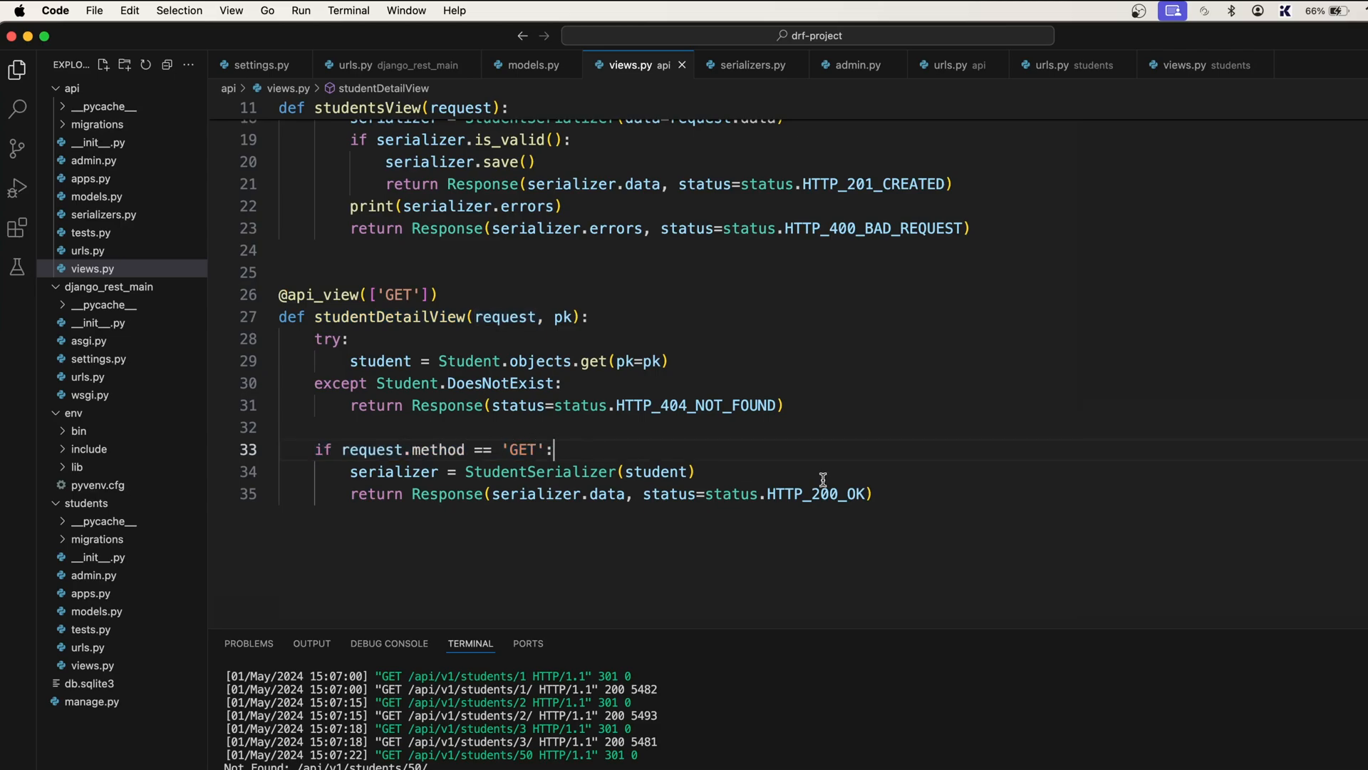
key("enter")
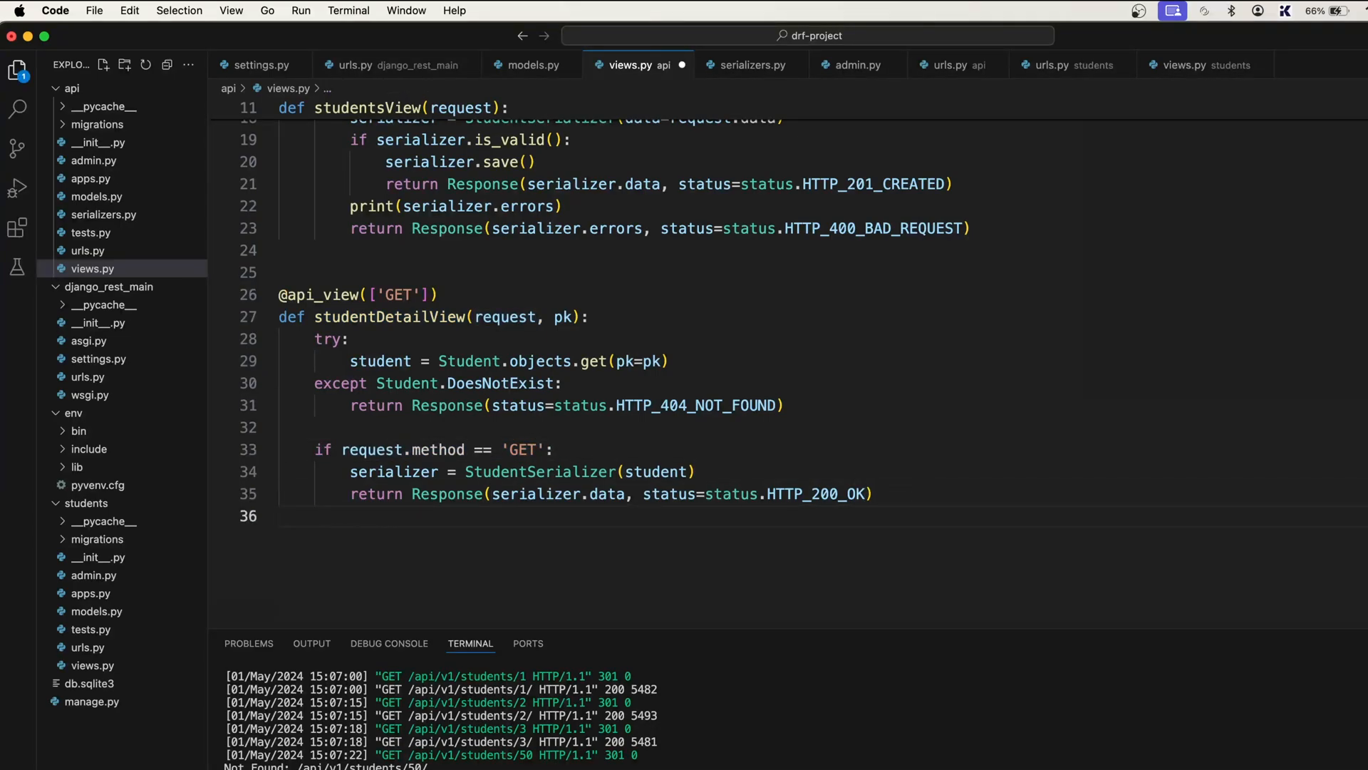
Step: Add an elif request.method == 'PUT': branch beginning with serializer =
type("elif")
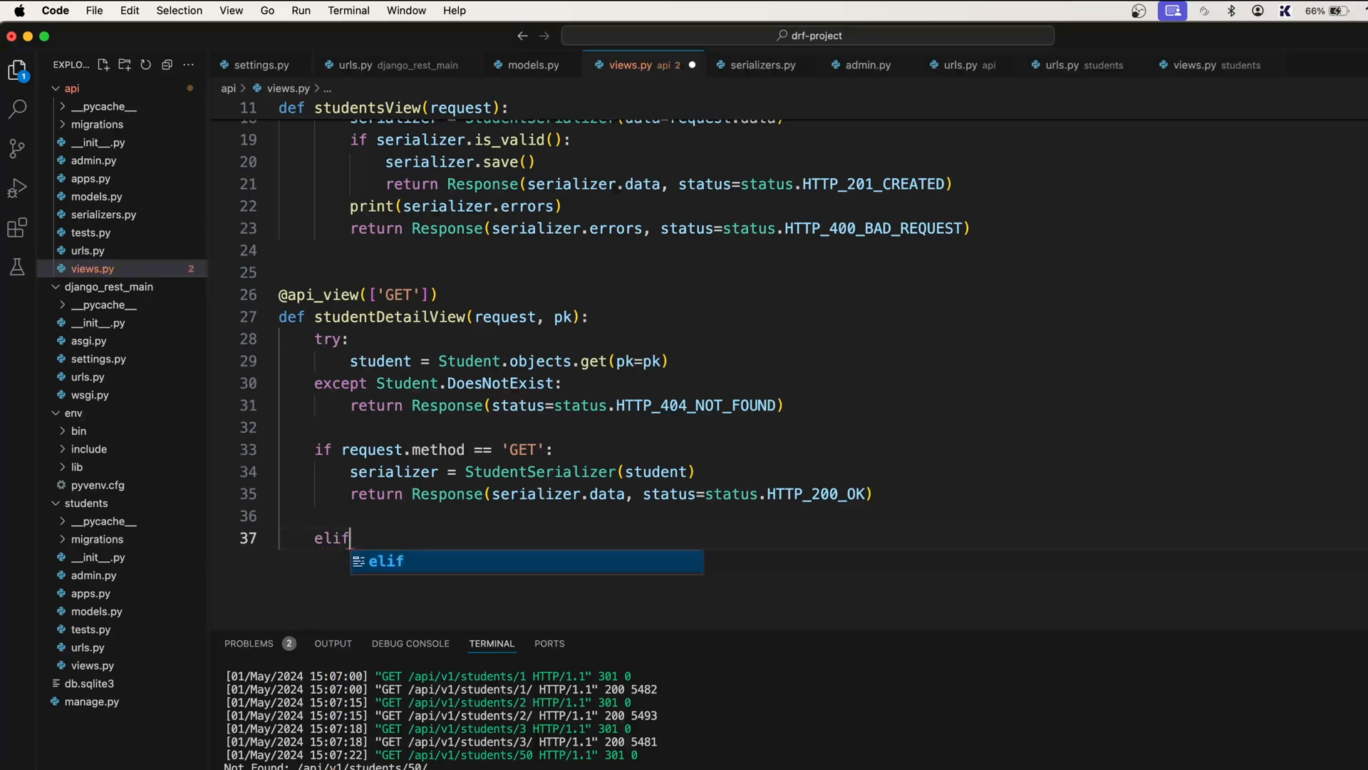
type("request.method ==")
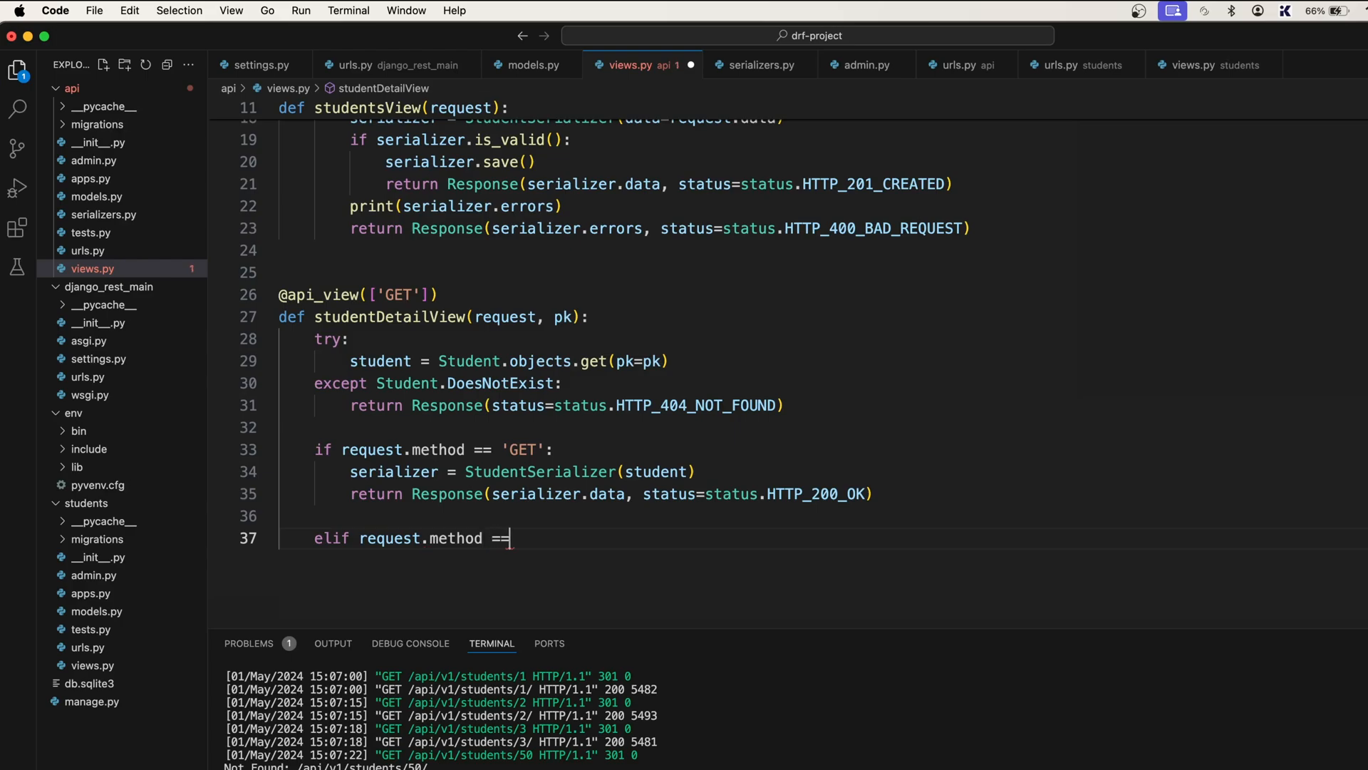
type("'PU'")
type("s")
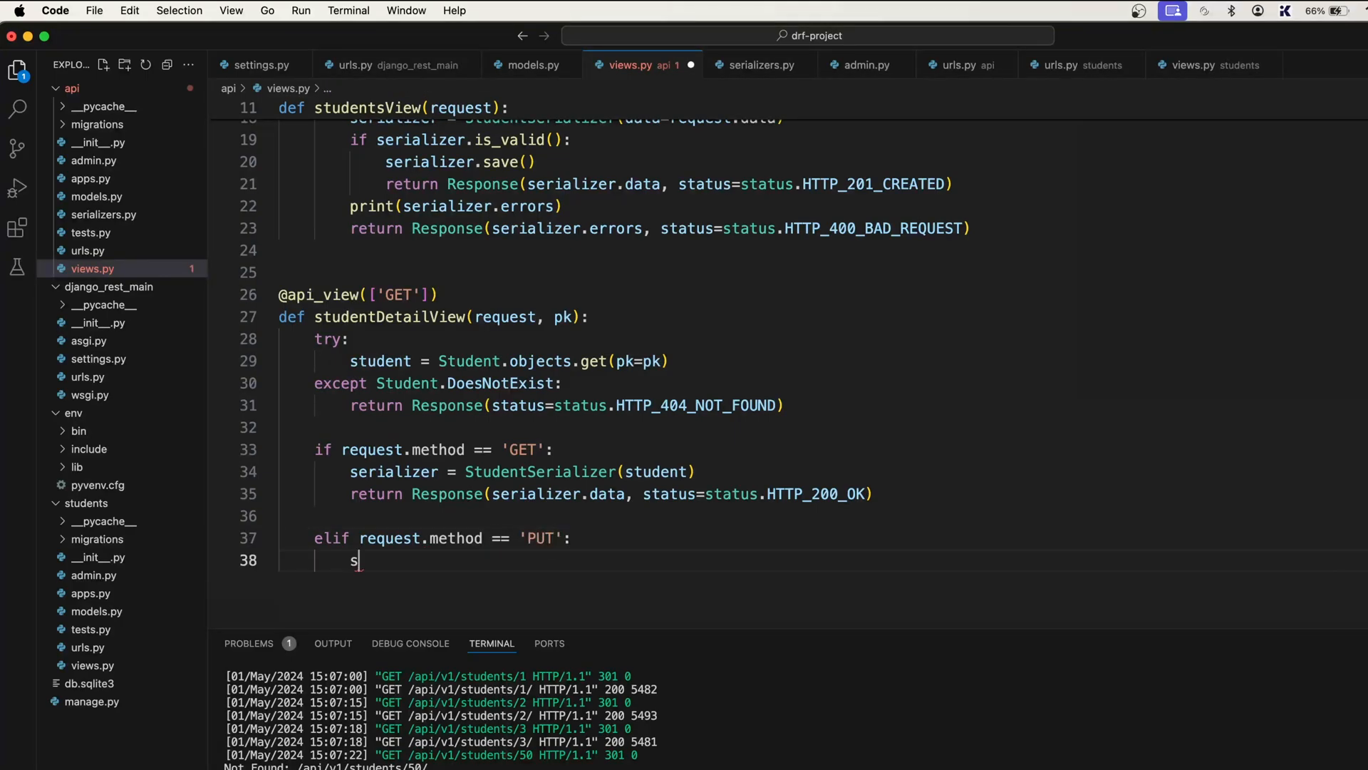
type("erializer")
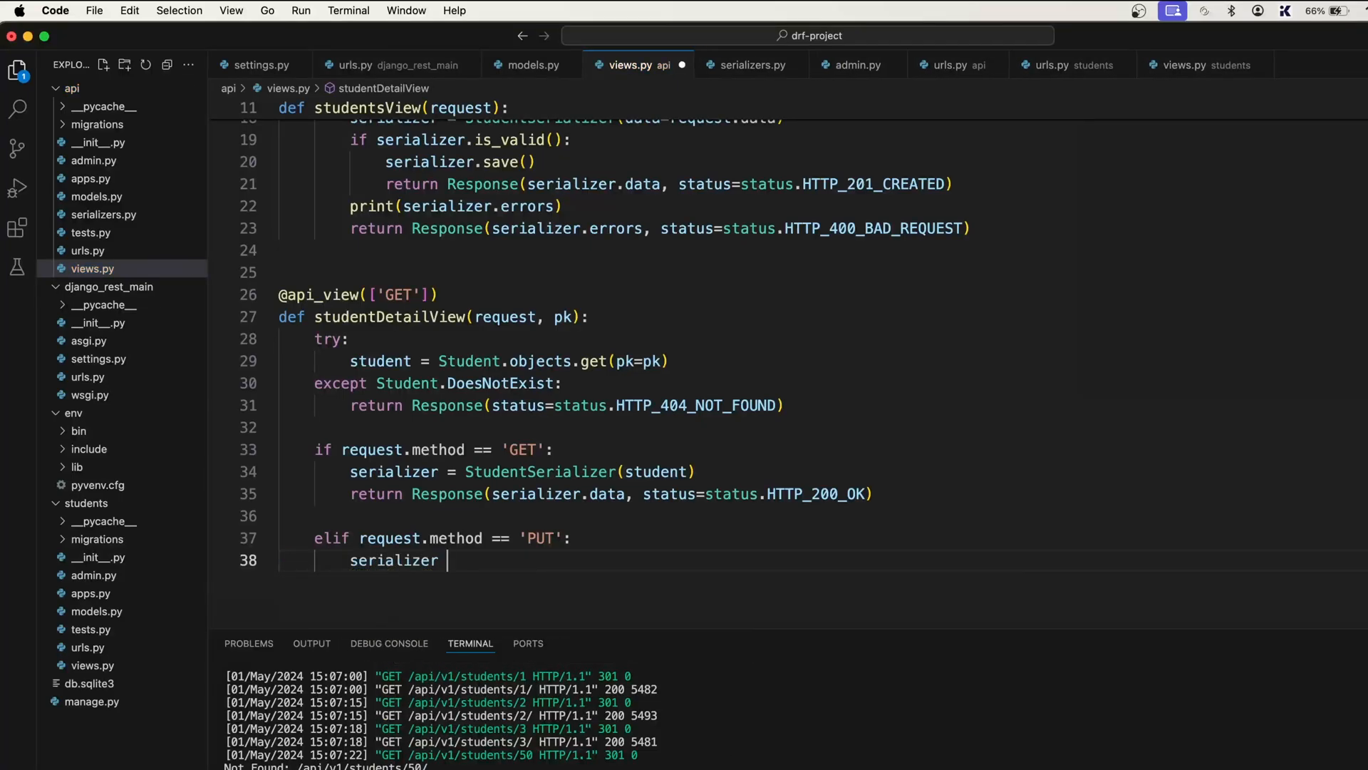
type("=")
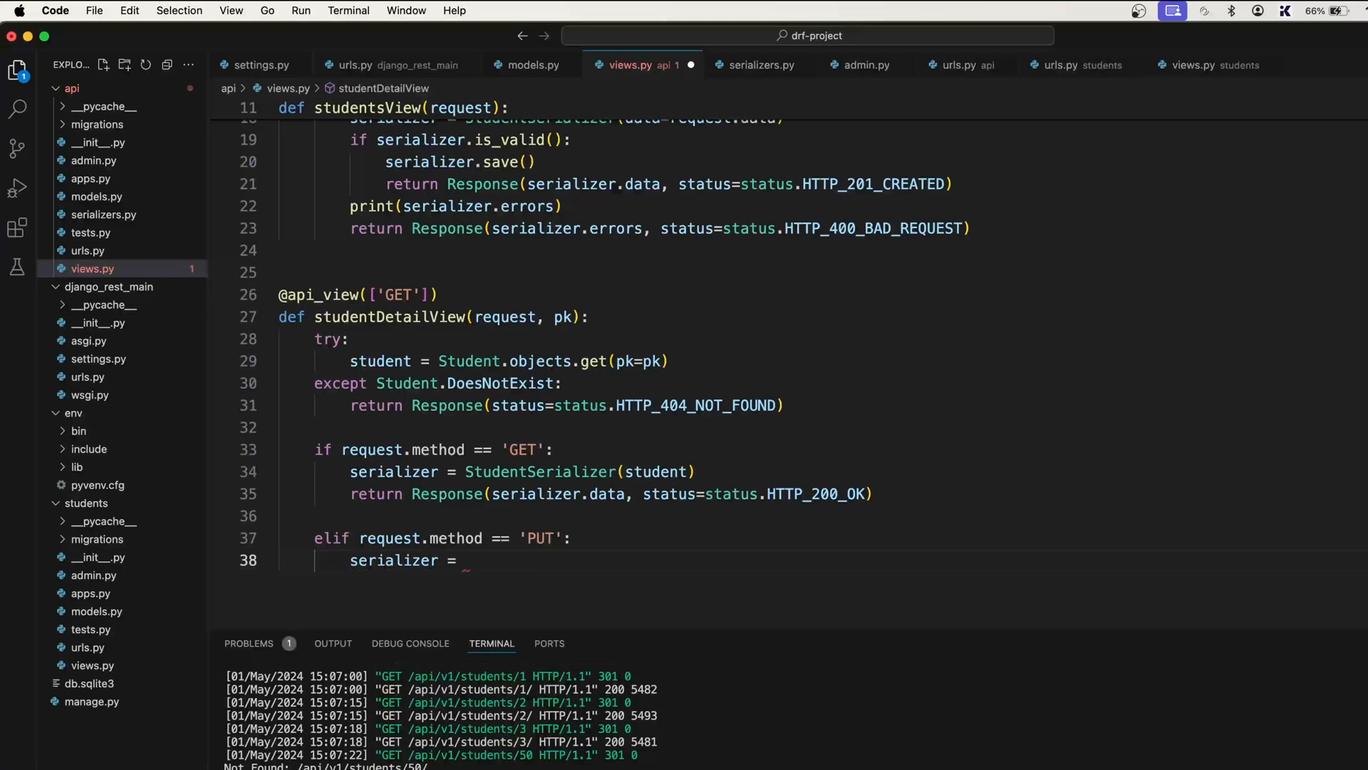
mouse_move(731, 495)
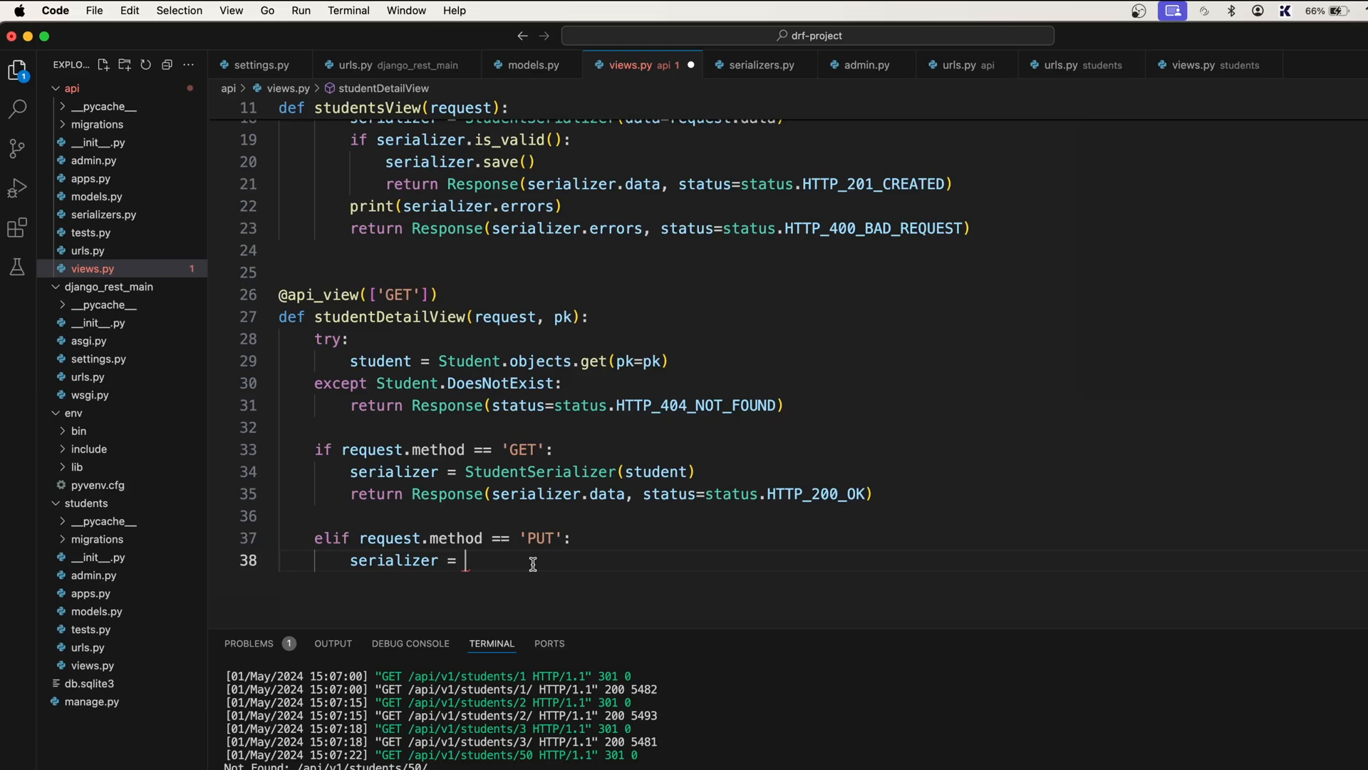
Step: Complete the line as serializer = StudentSerializer(student, data=request.data)
type("StudentSerializer(")
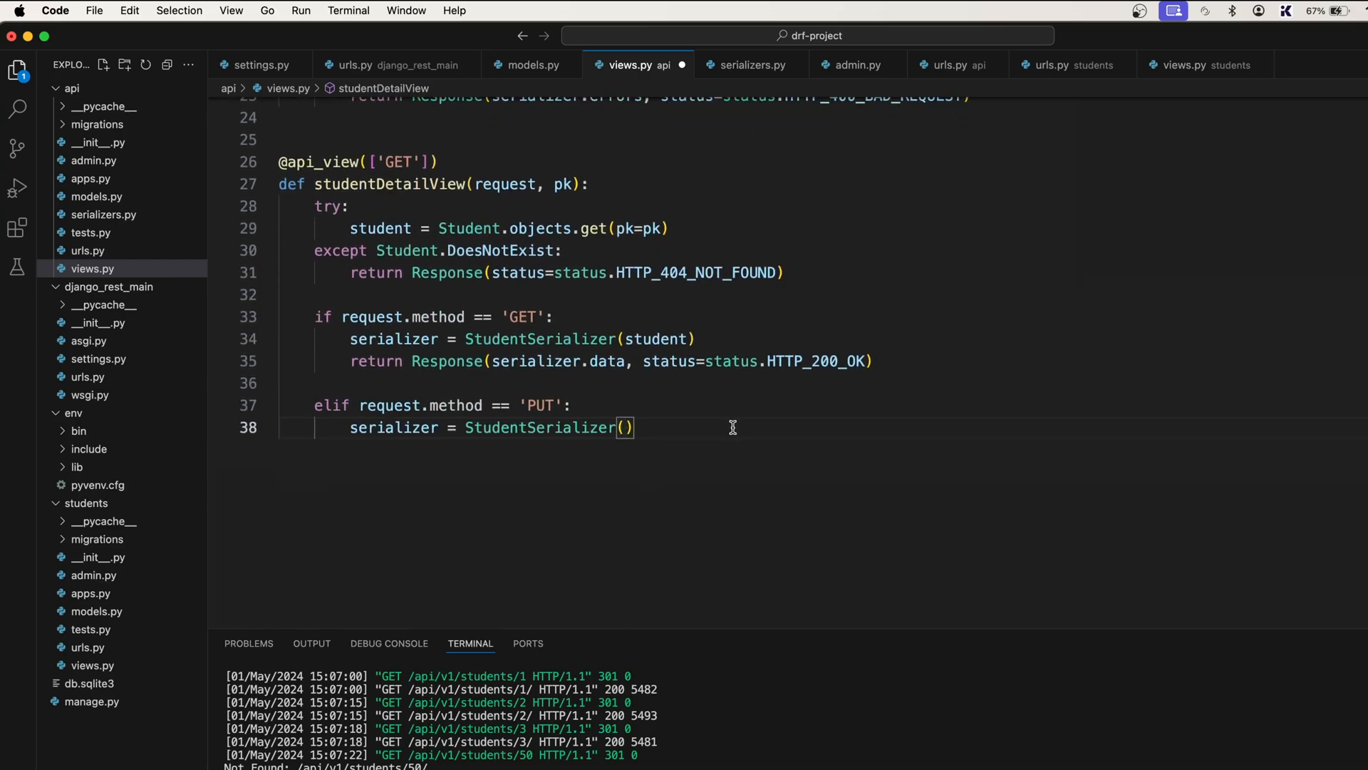
type("data=request.data")
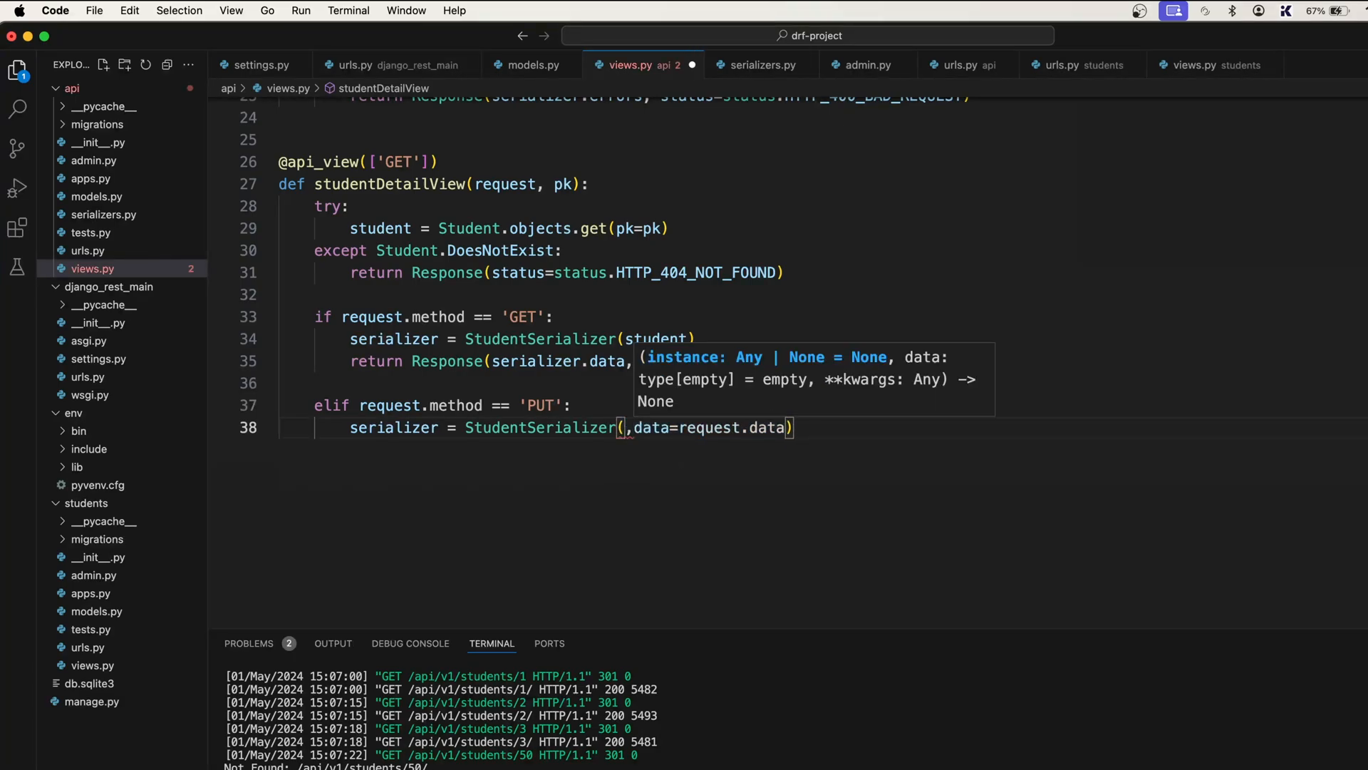
type("\" \"")
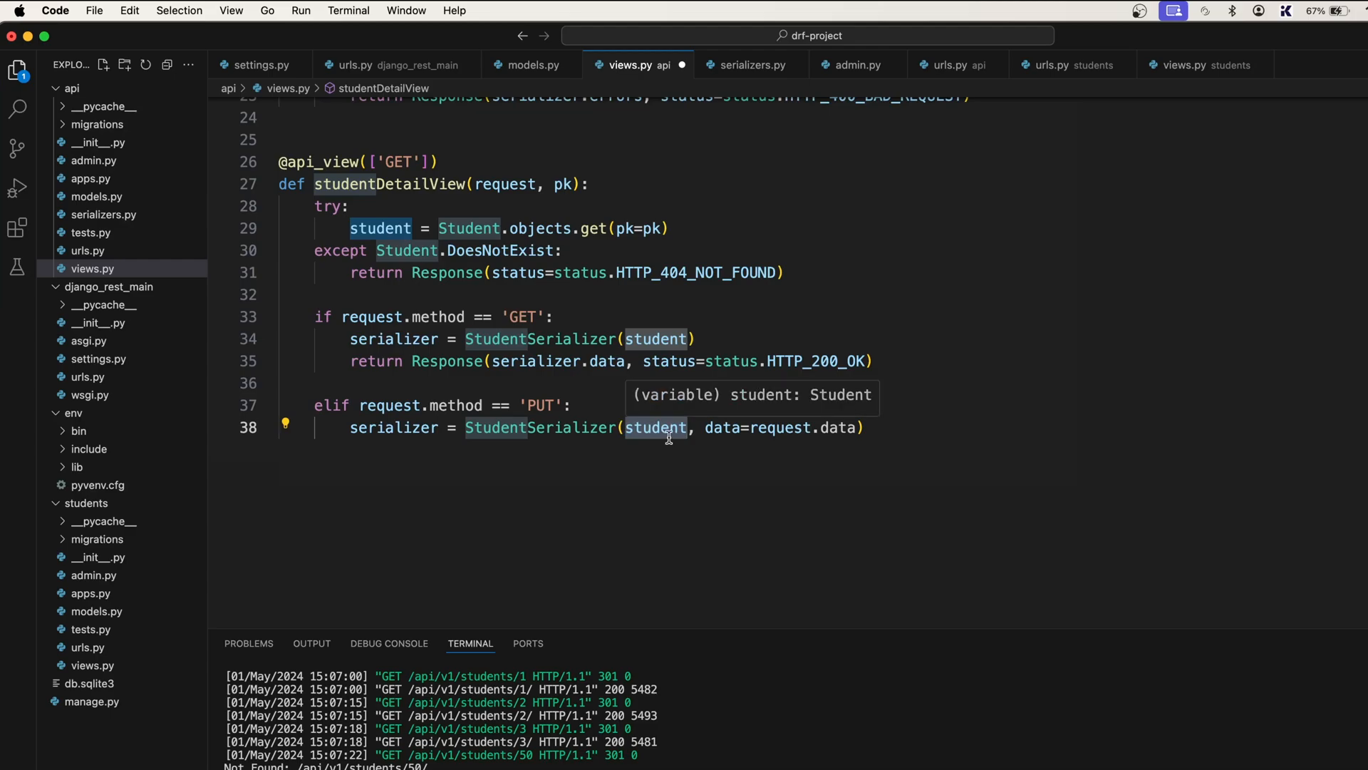
double_click(654, 427)
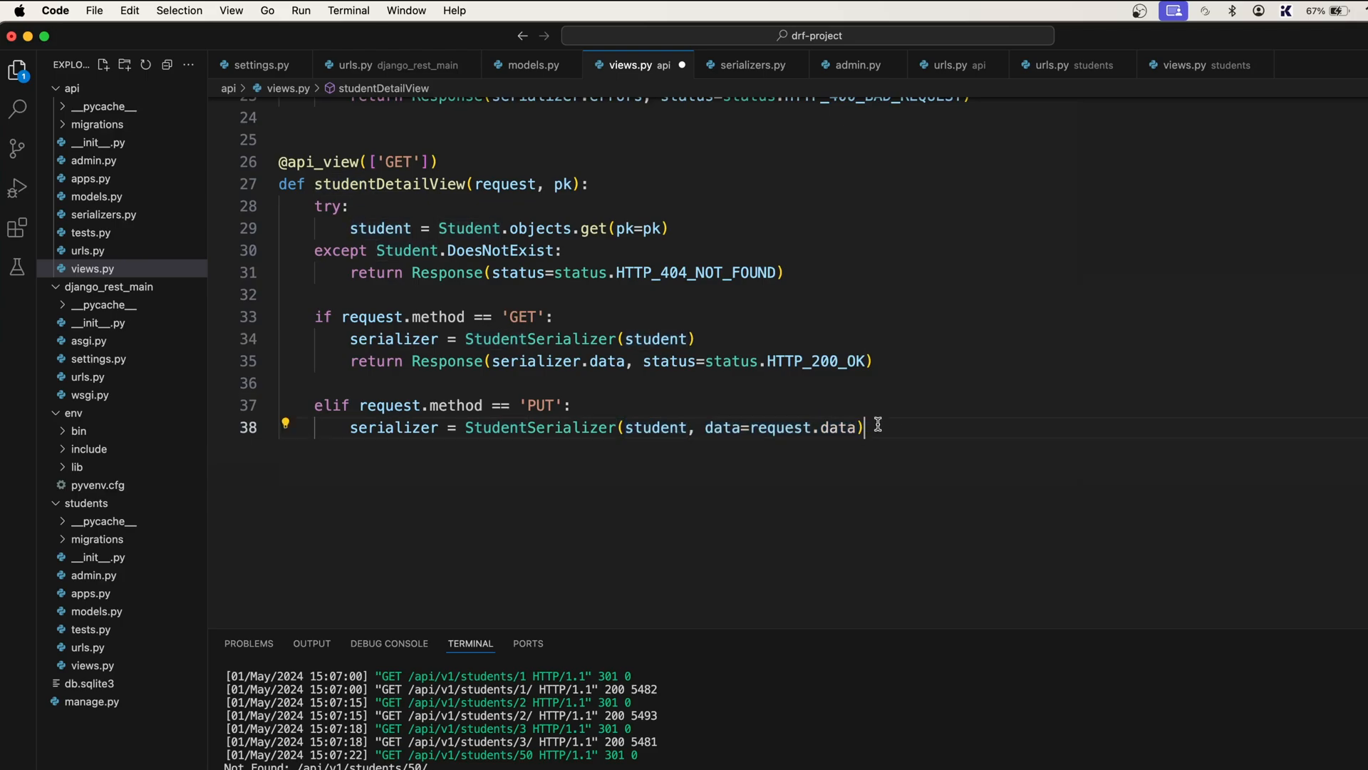
double_click(654, 428)
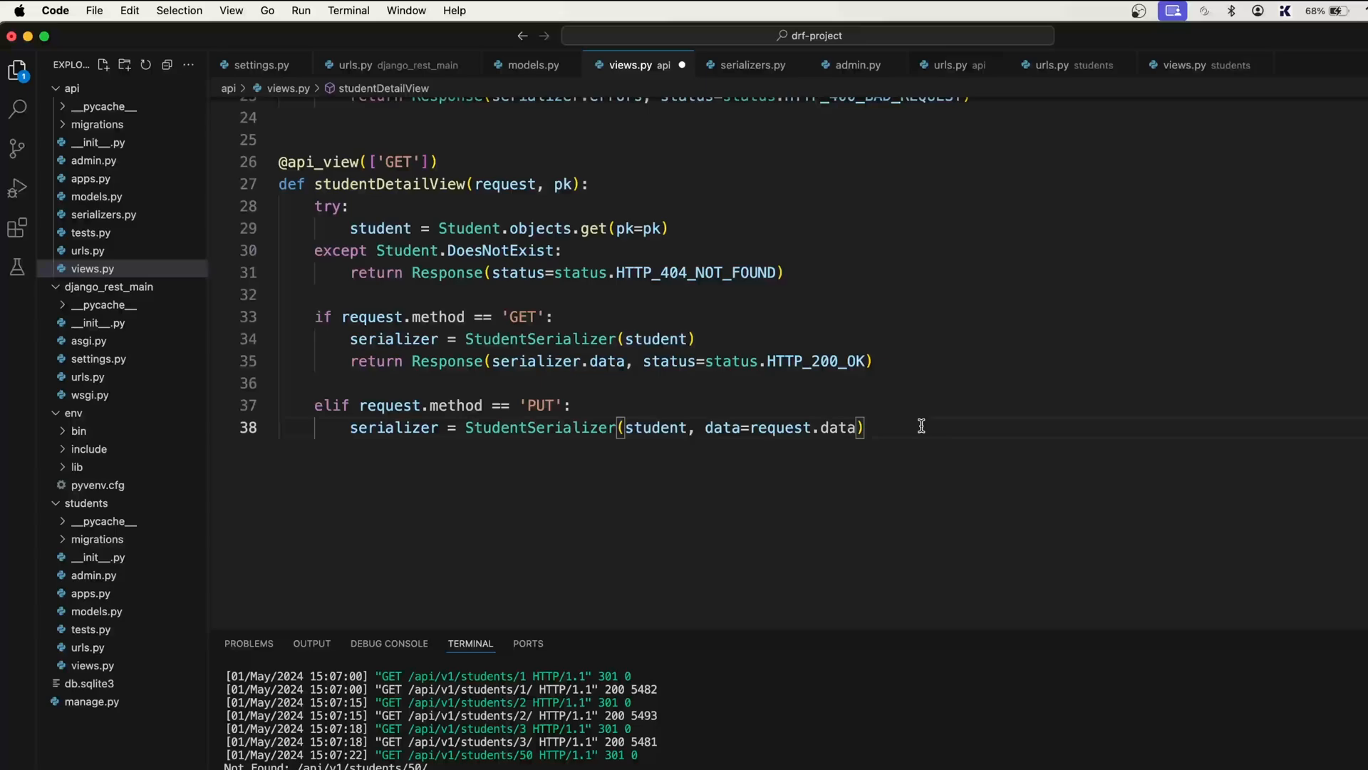
Step: Add if serializer.is_valid(): serializer.save() and an else: to the PUT branch
type("if")
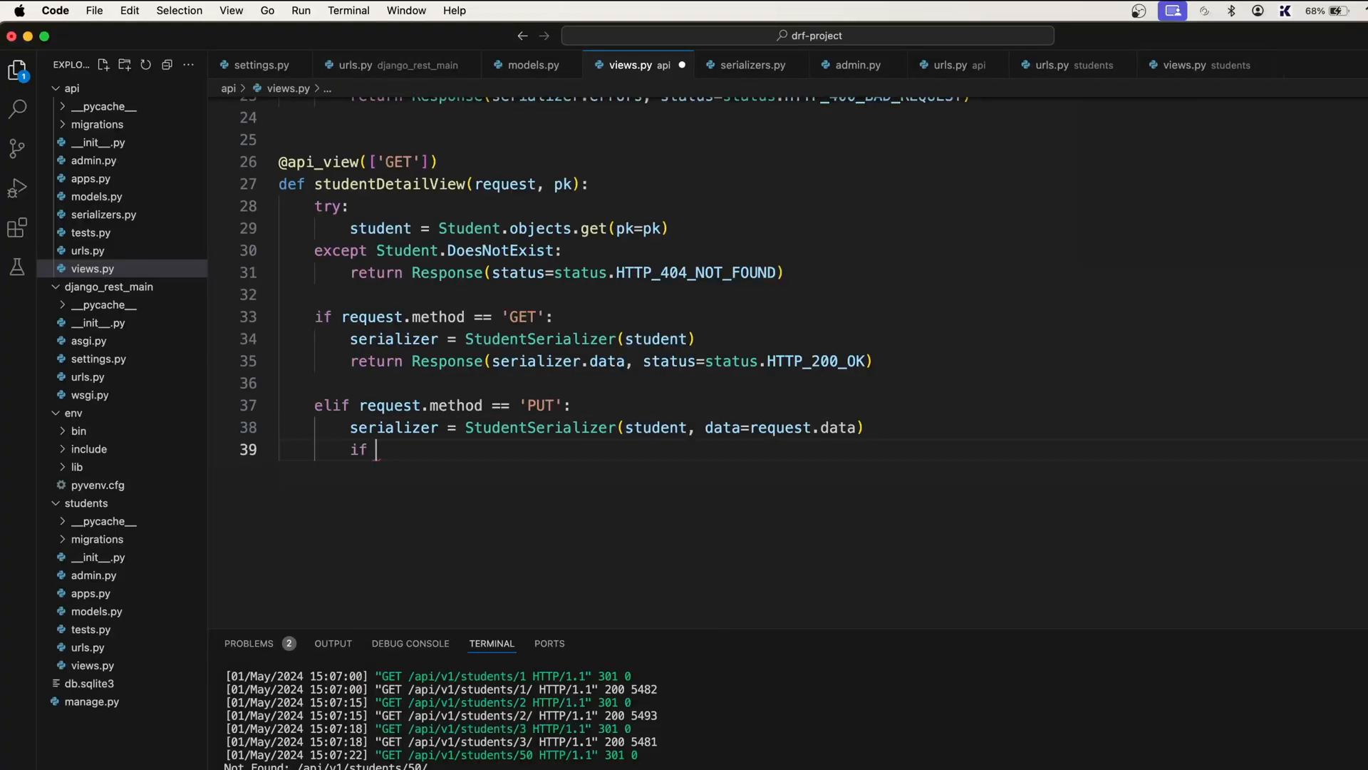
type("serializer.is_valid(")
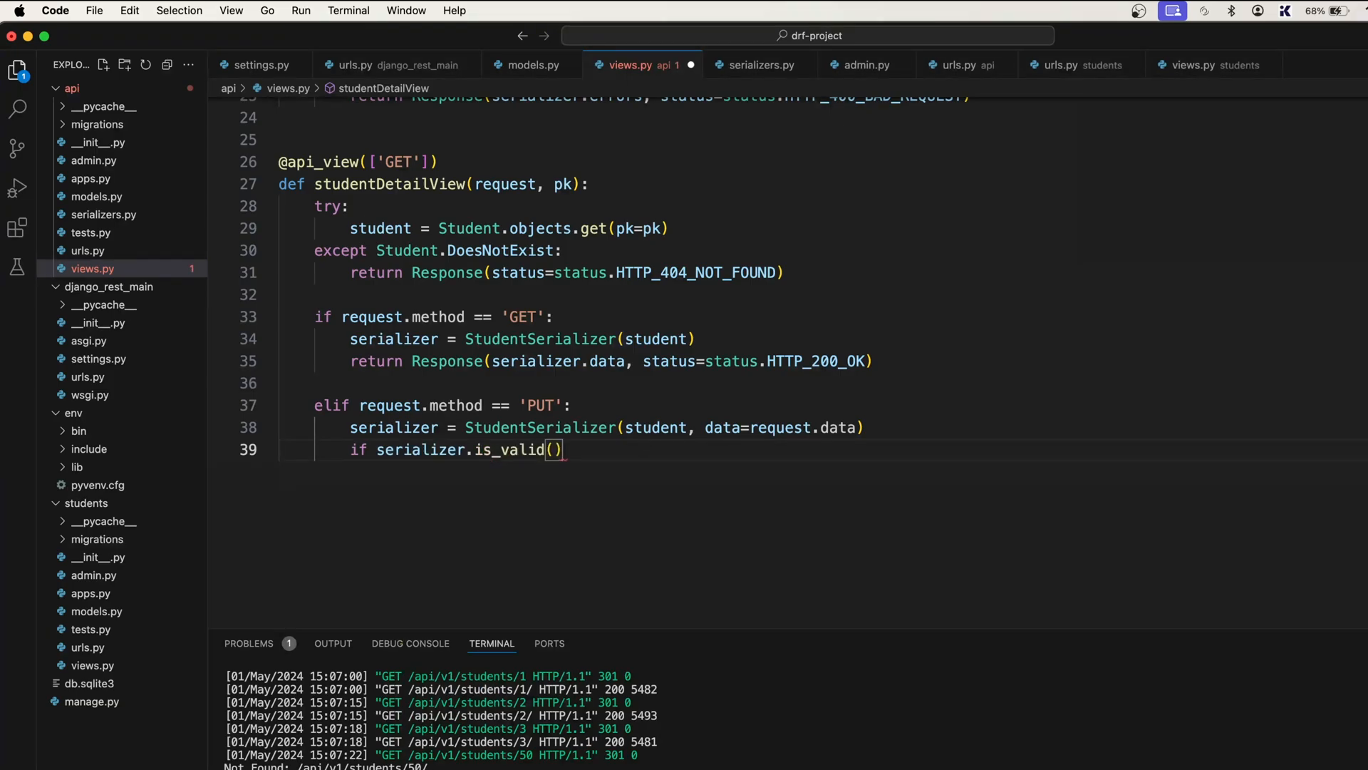
scroll("up", 3)
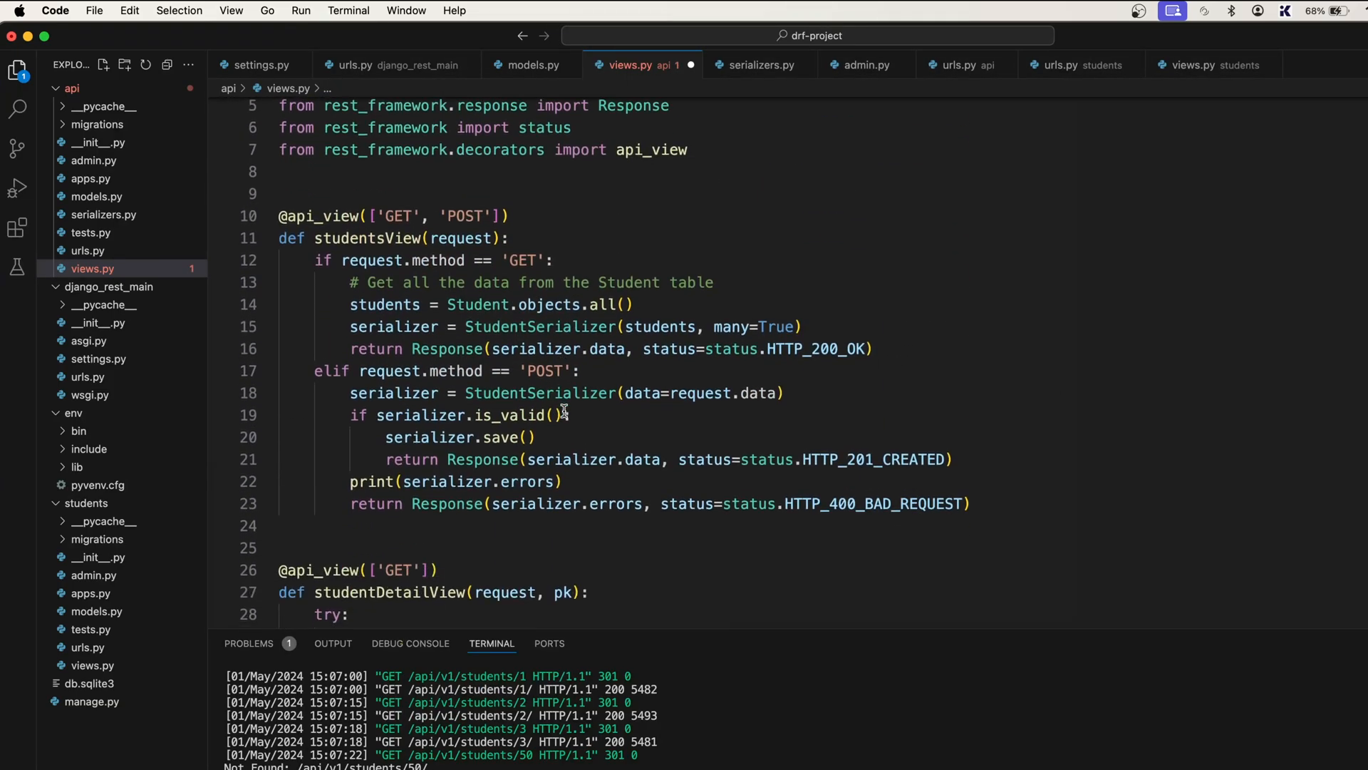
scroll("down", 3)
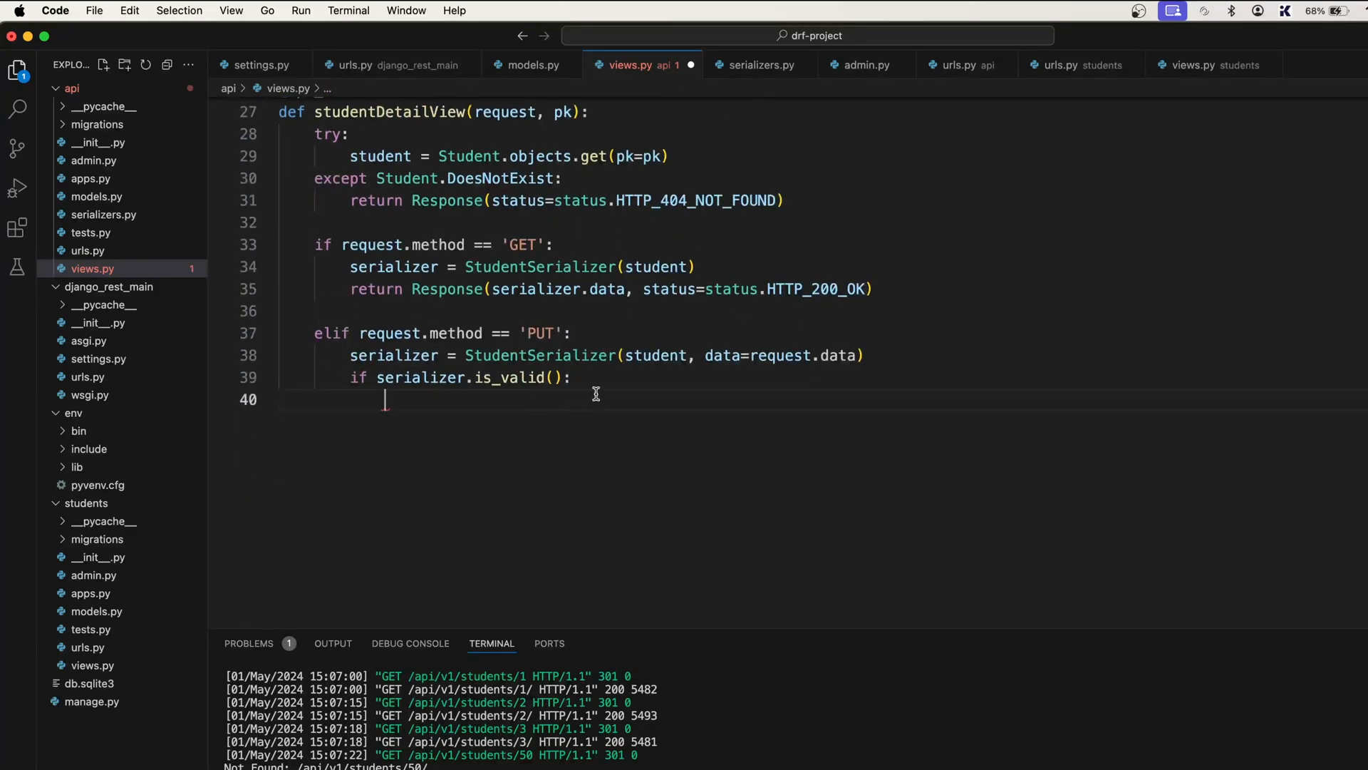
type("serializer.")
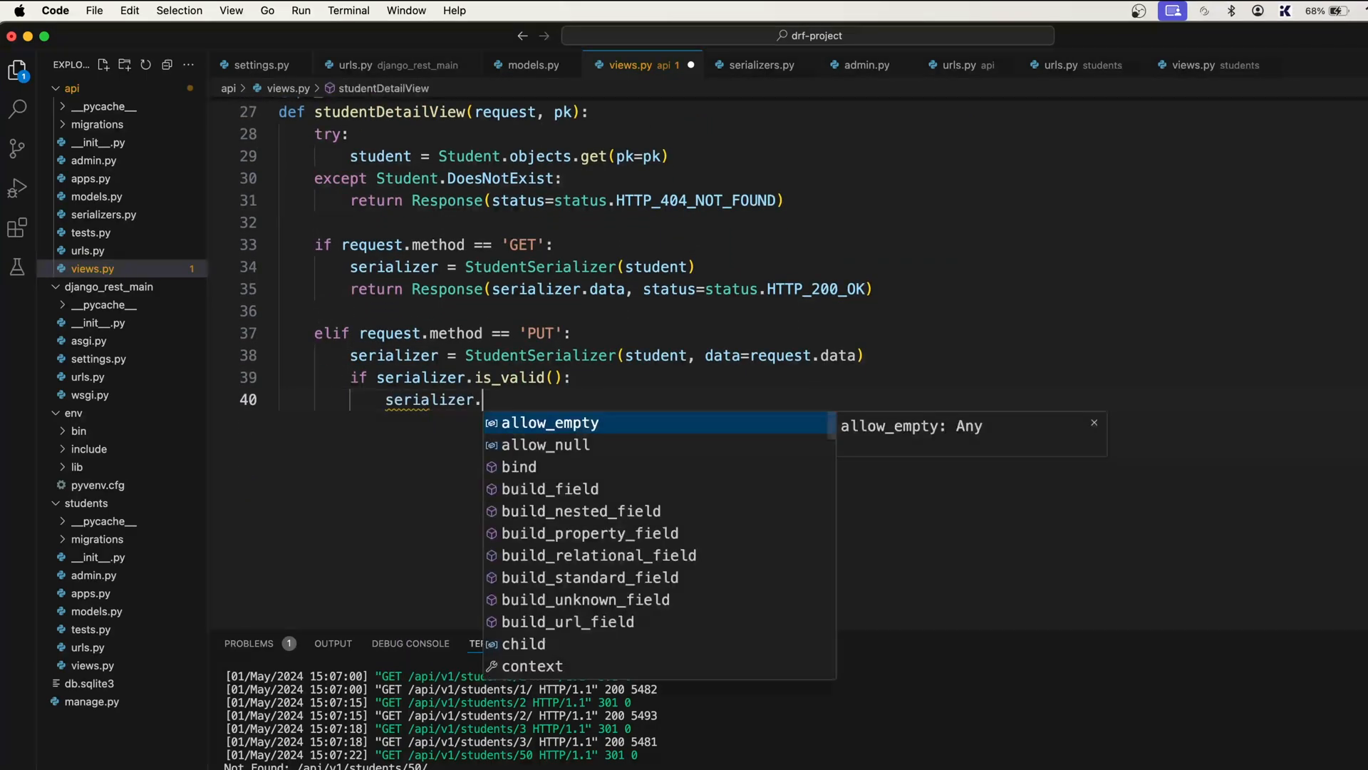
type("save()")
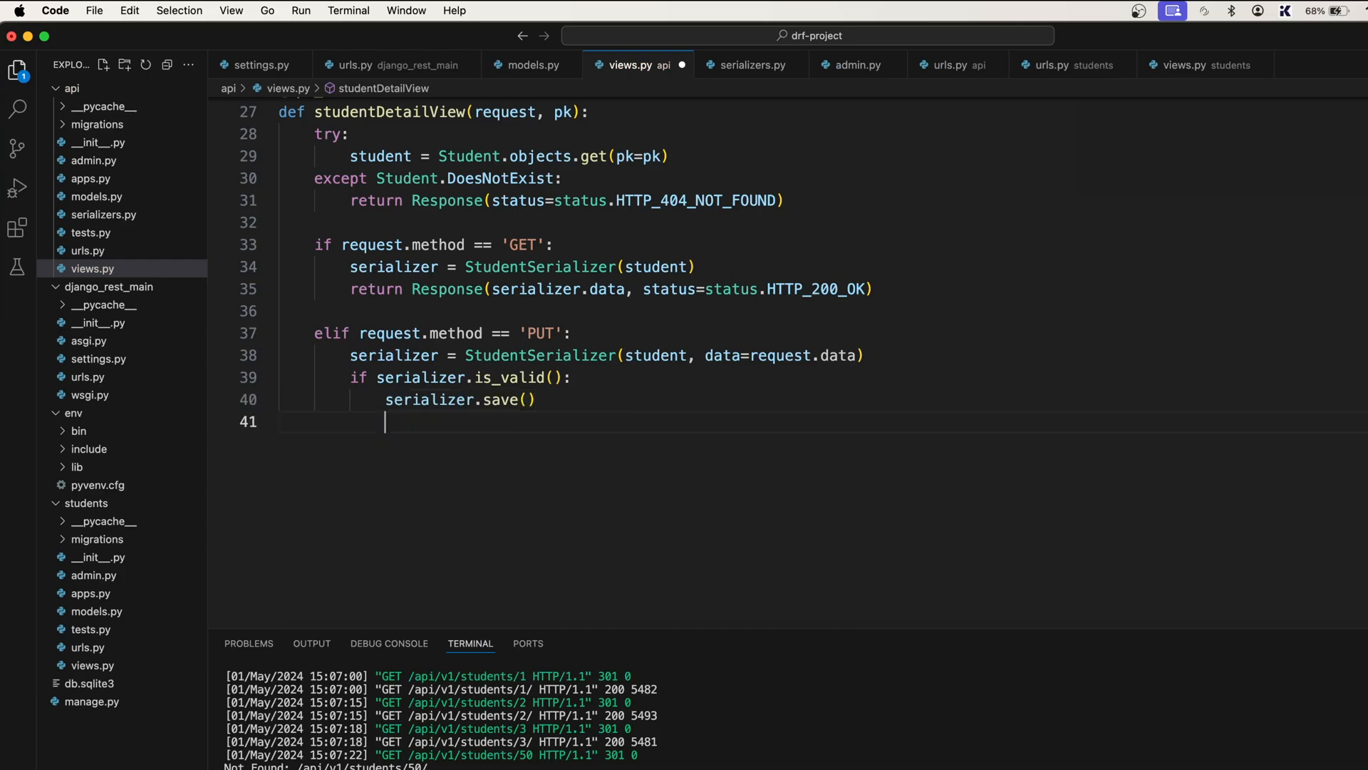
type("else:")
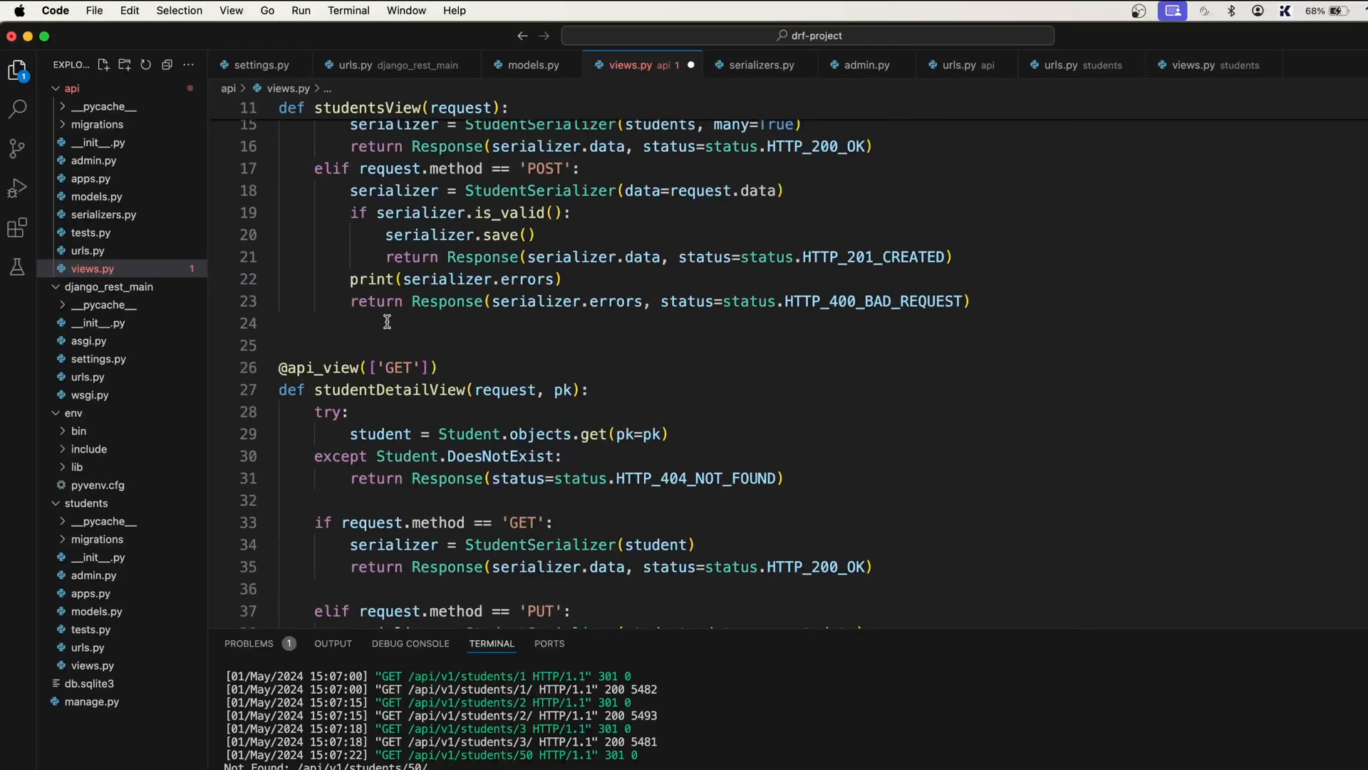
Step: After the save call, begin return Response(serializer.data, status=status
scroll("down", 3)
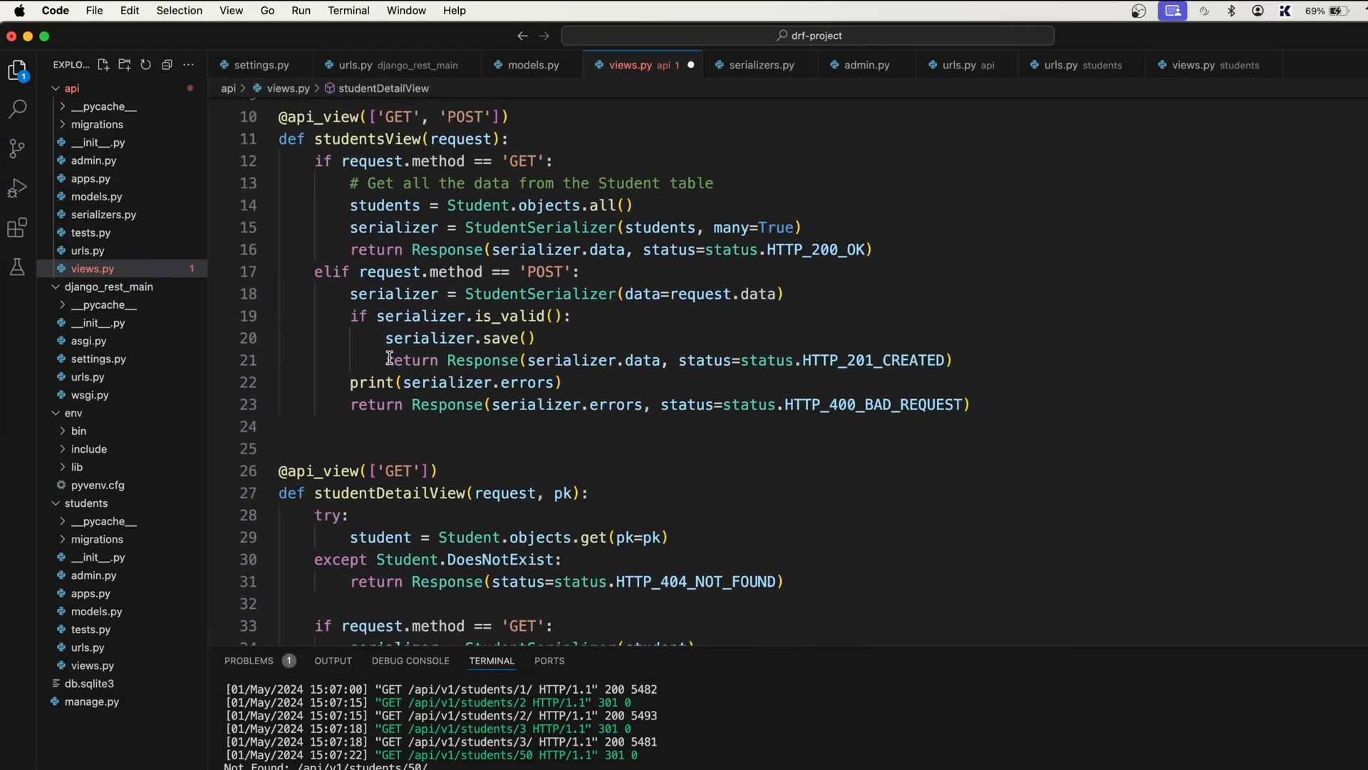
scroll("down", 3)
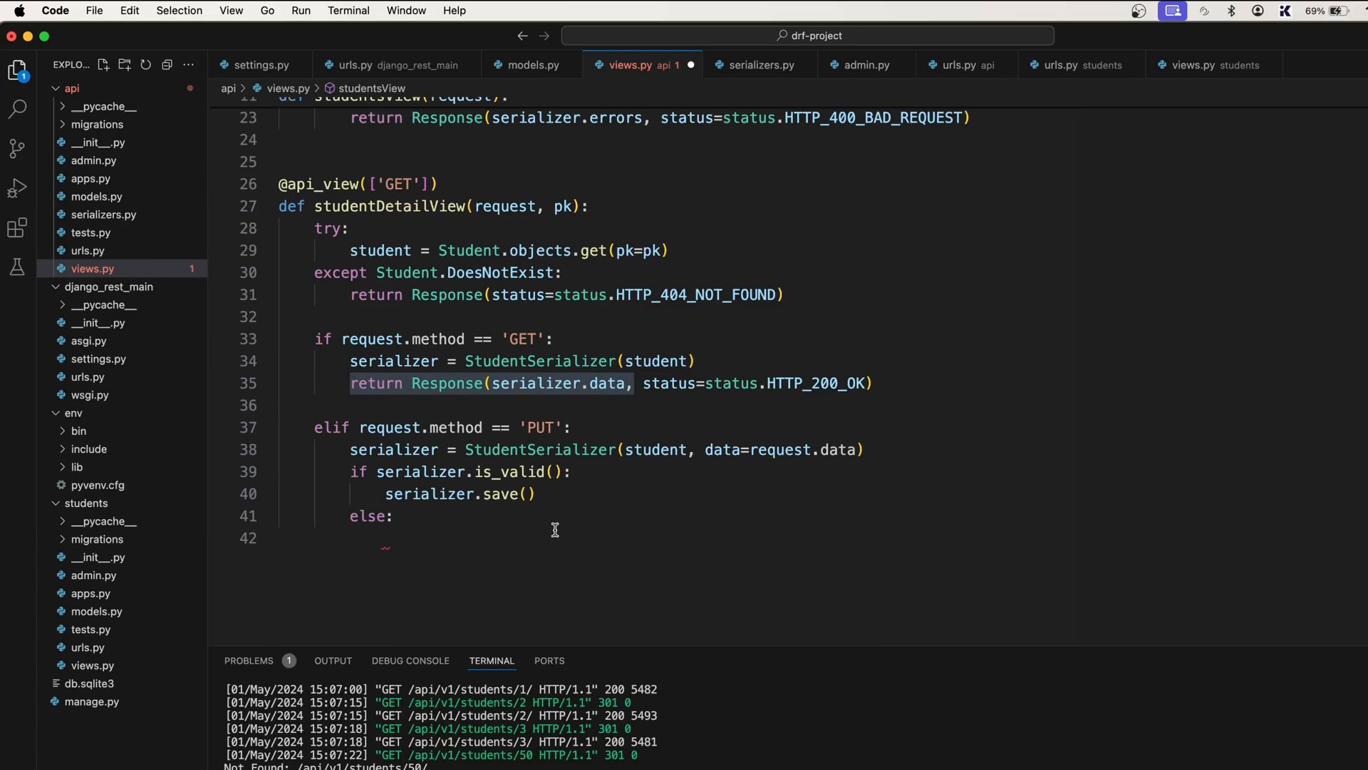
key("enter")
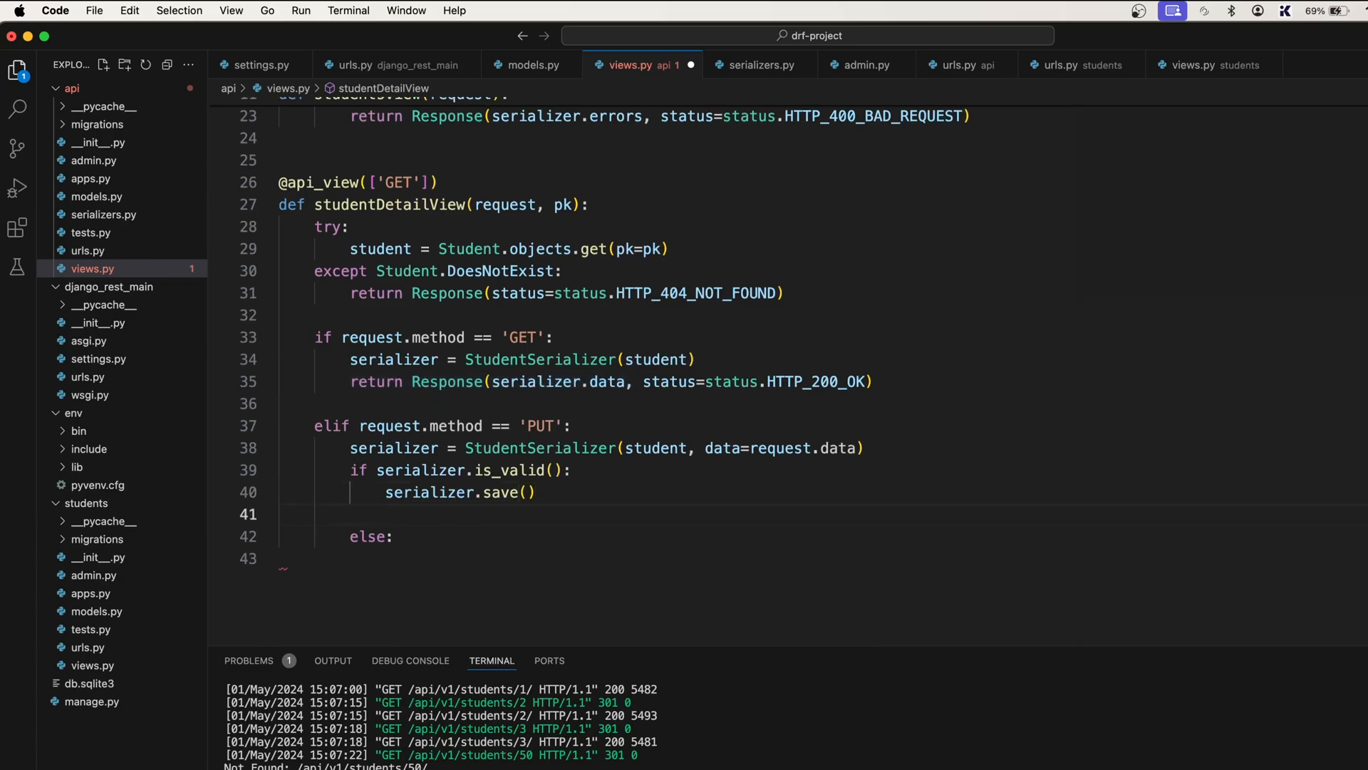
type("re")
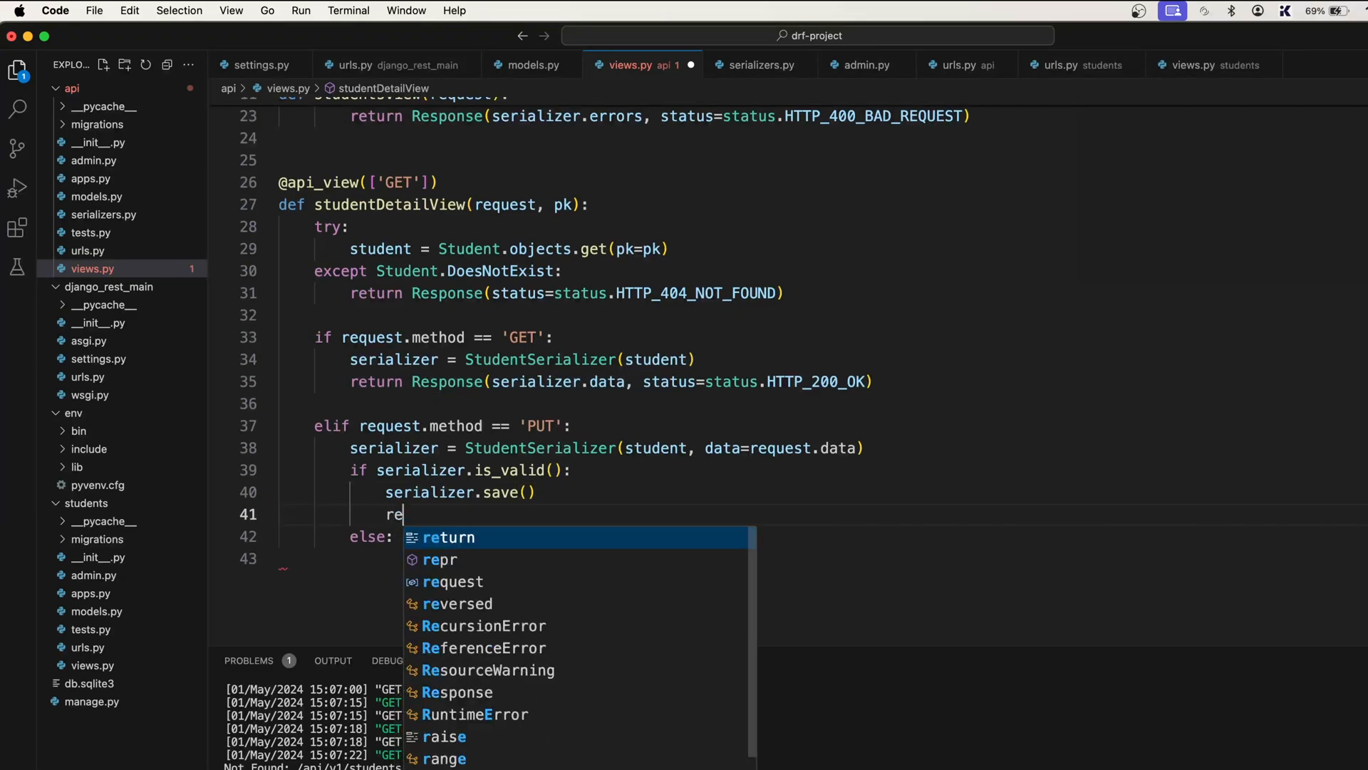
type("turn Response")
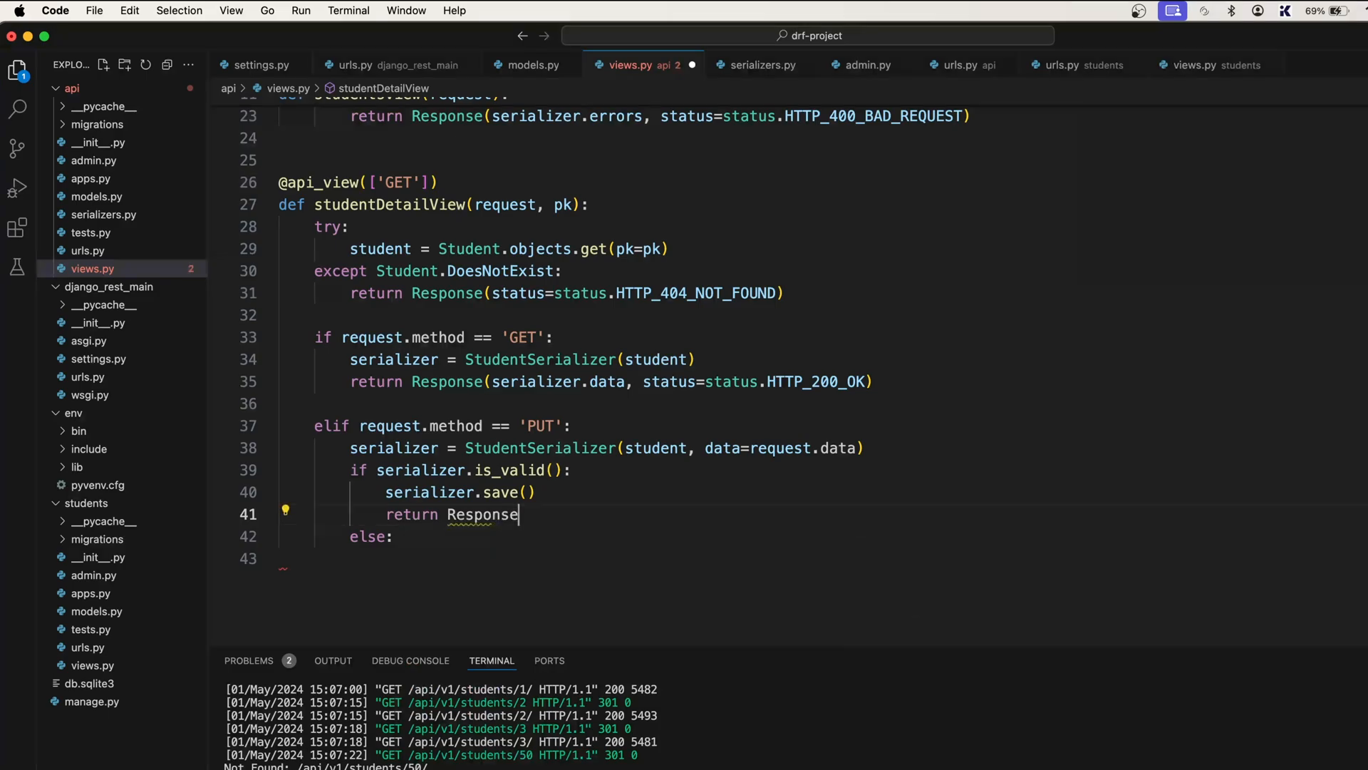
type("(serializer.data")
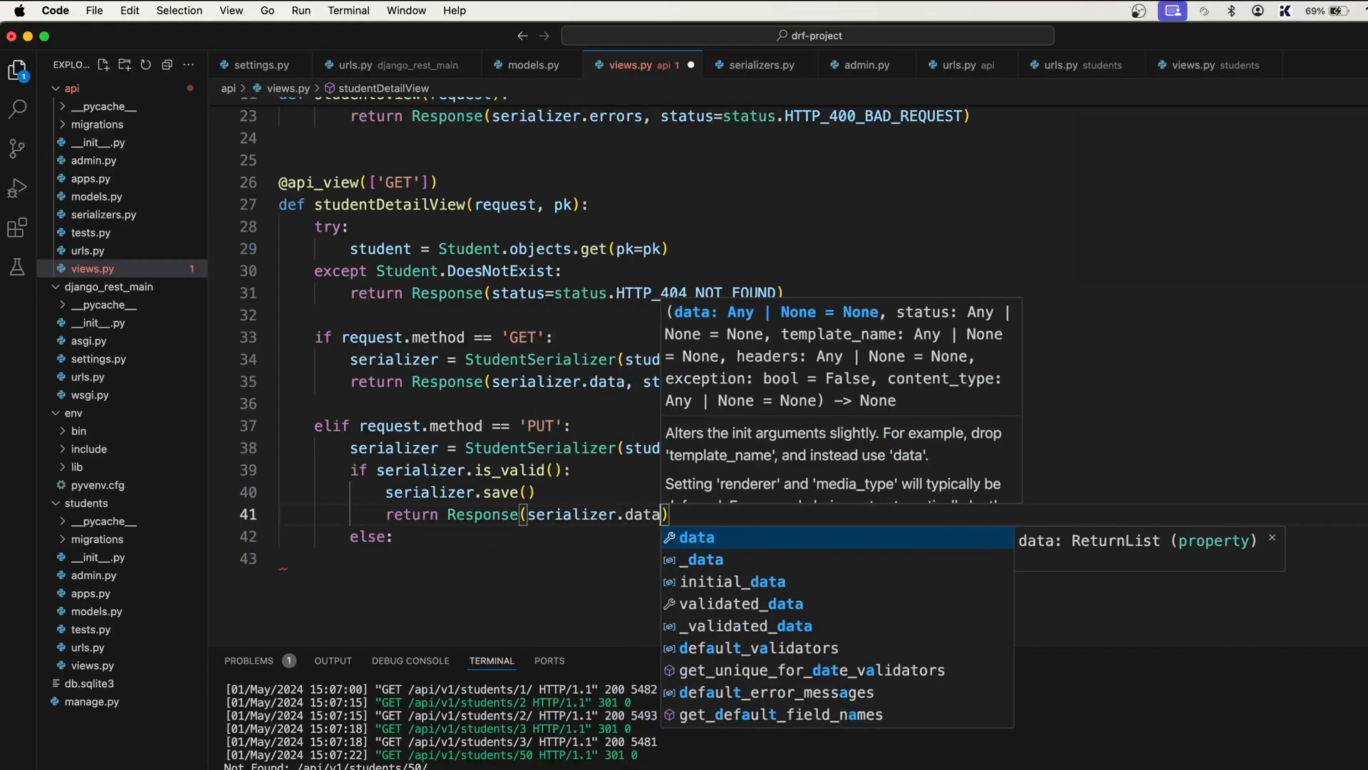
type(", status=")
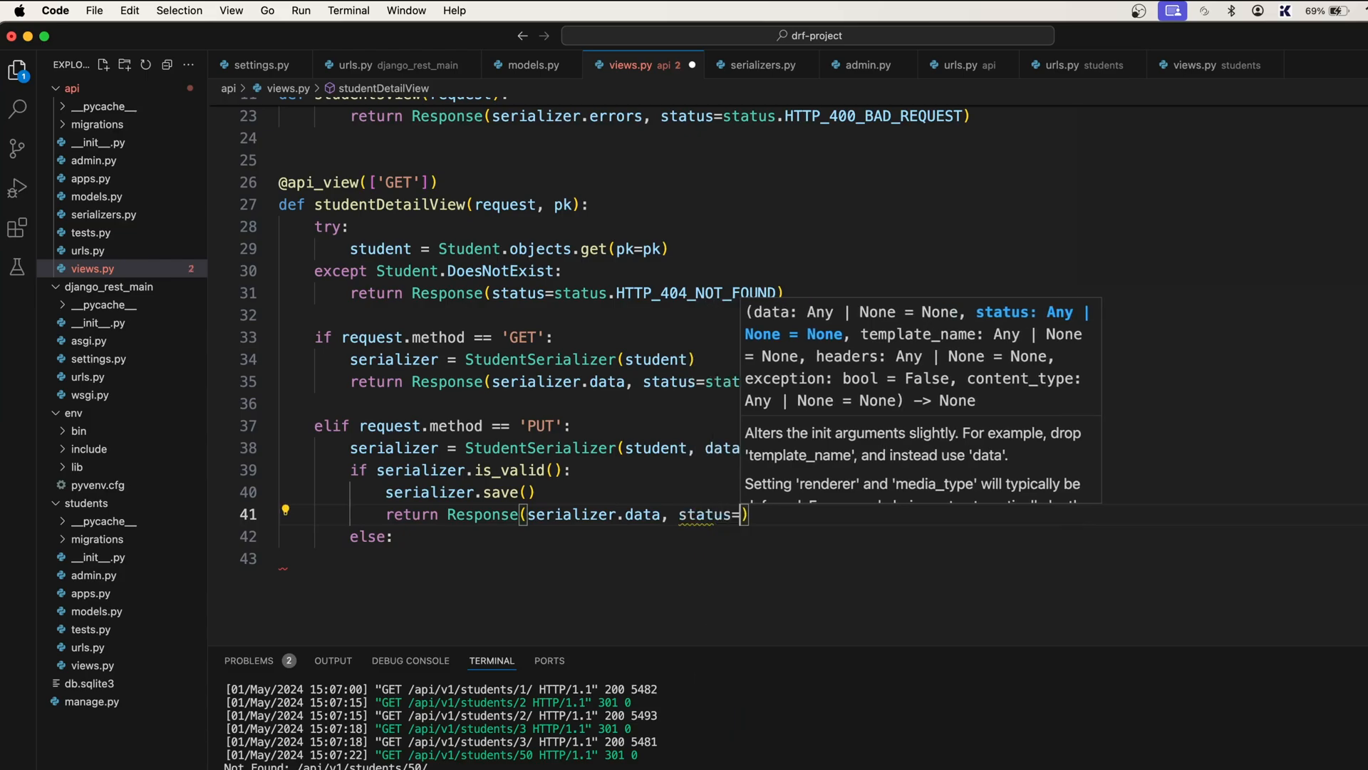
type("statu")
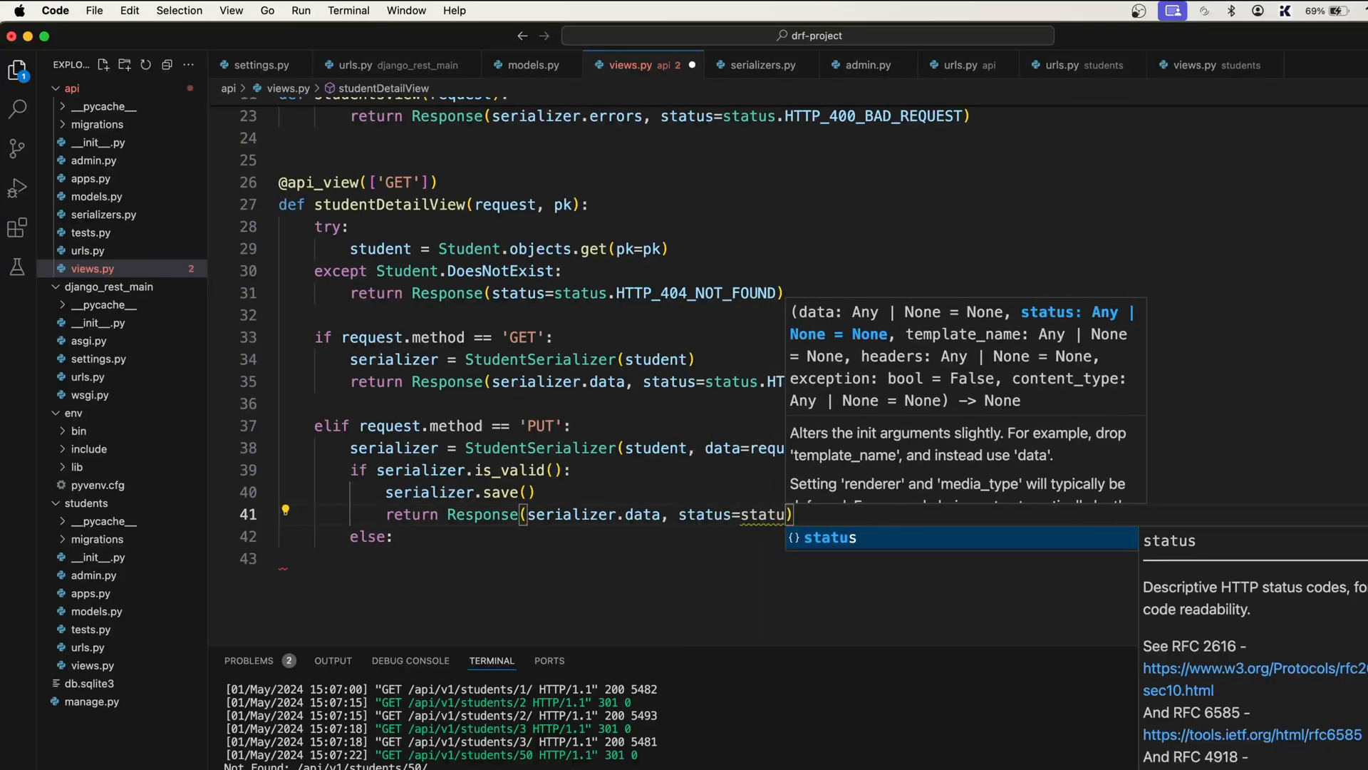
type(".")
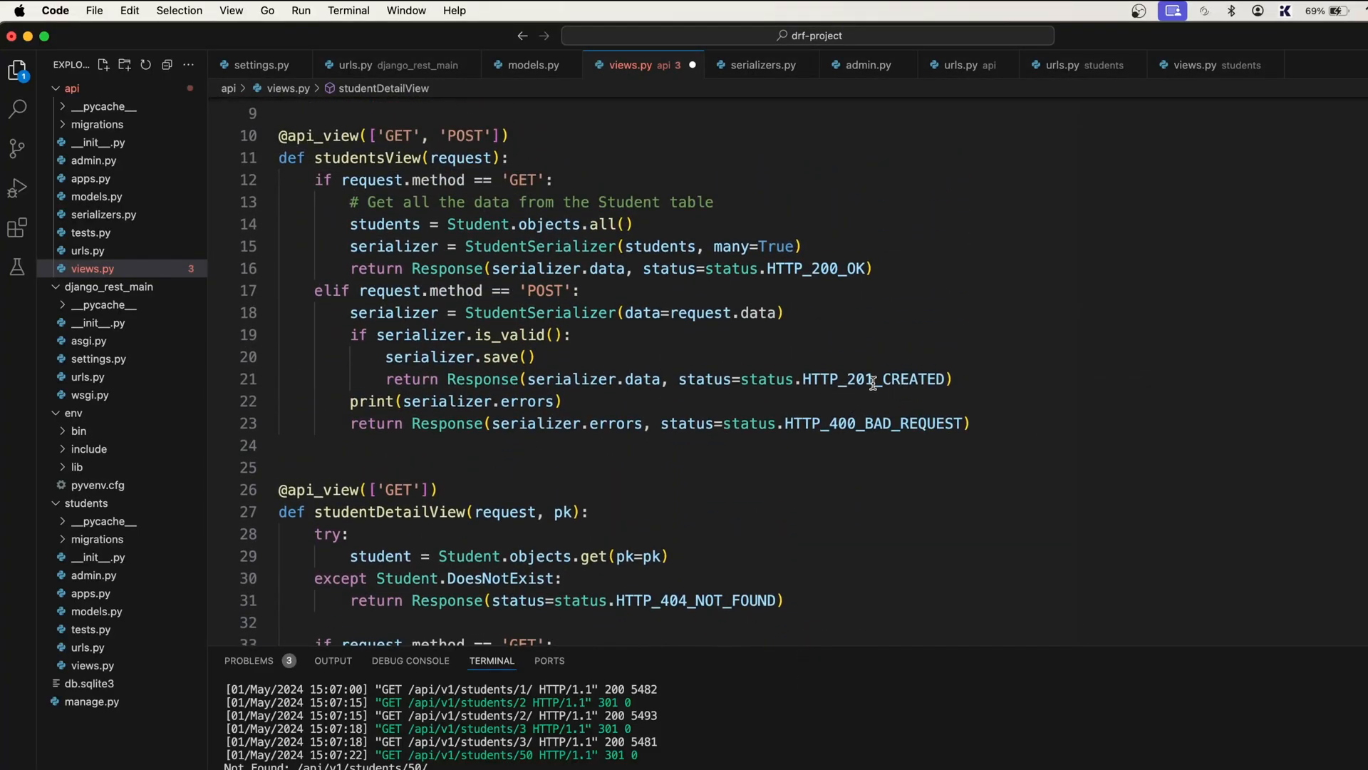
Step: Finish the success status as HTTP_200_OK, checked against the POST branch
double_click(872, 379)
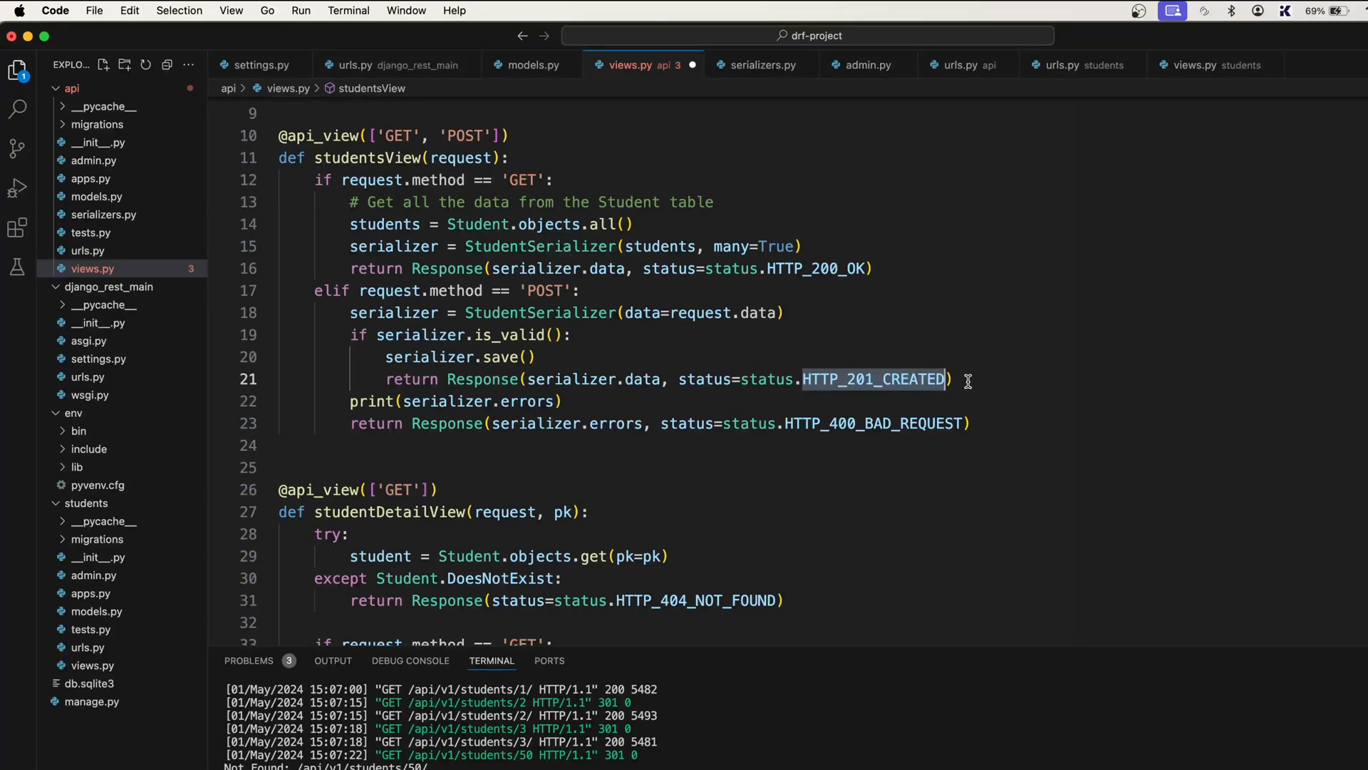
scroll("down", 3)
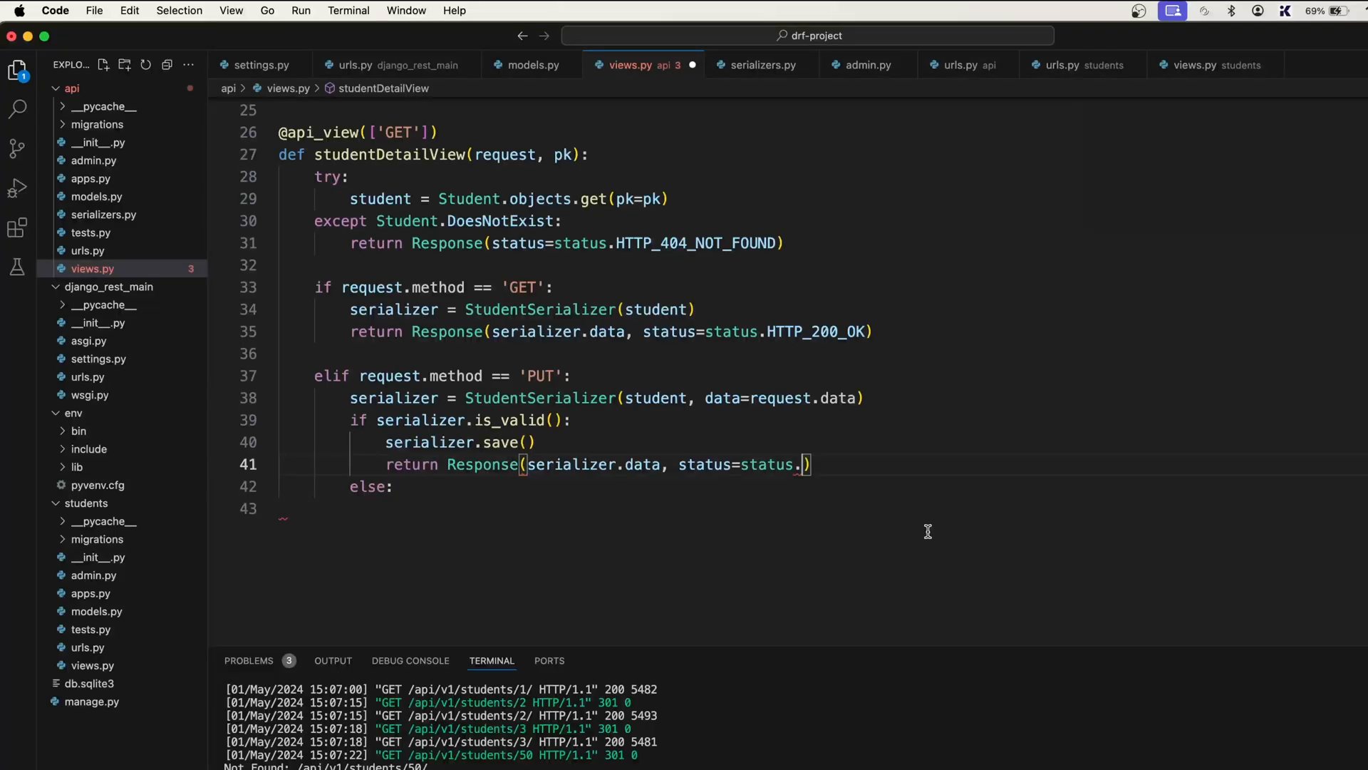
type("H")
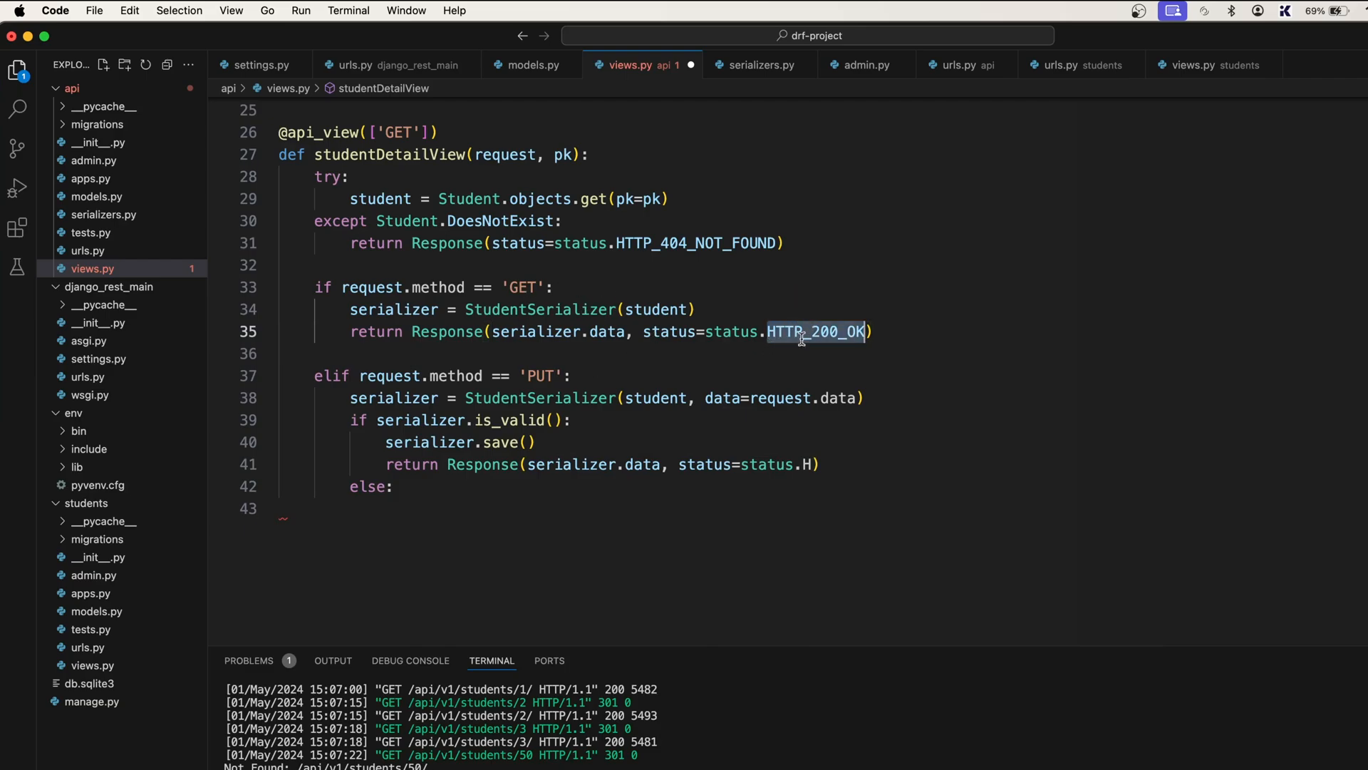
type("HTTP")
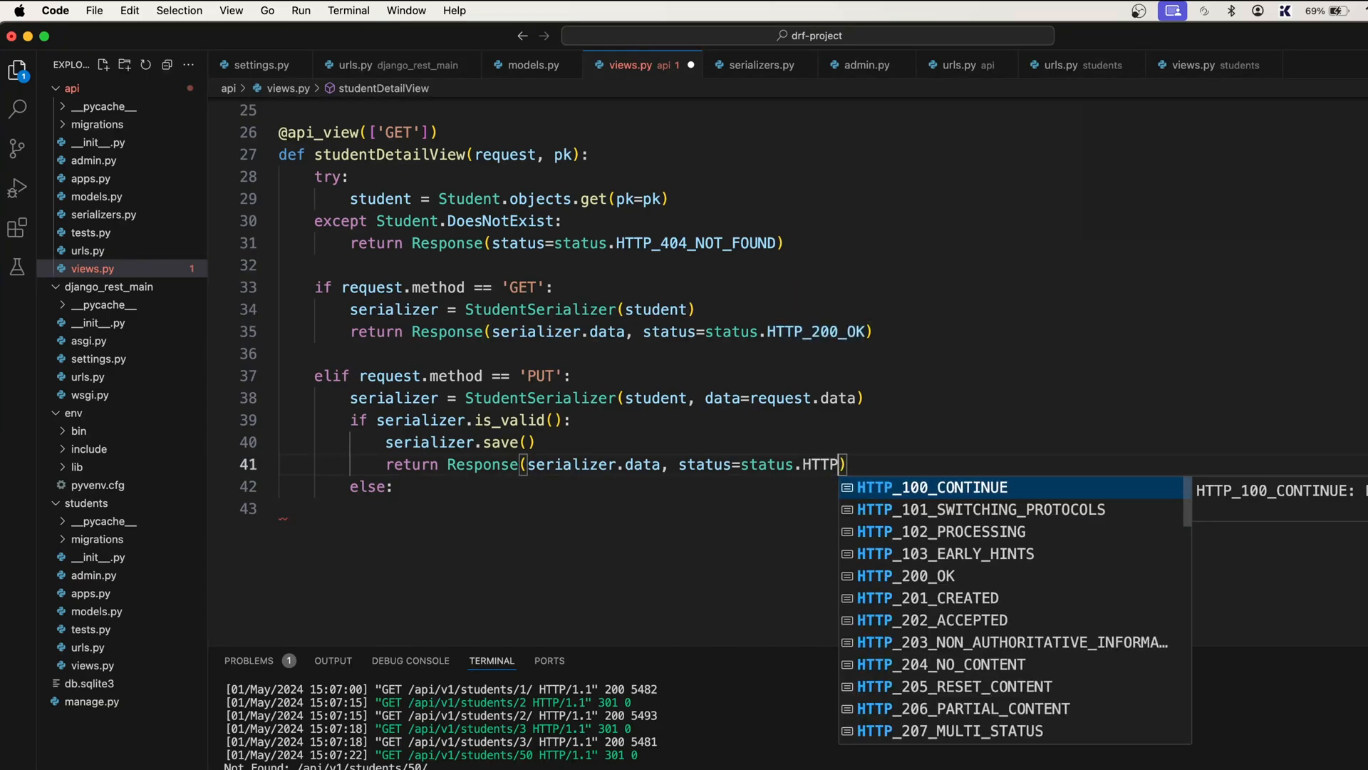
left_click(926, 575)
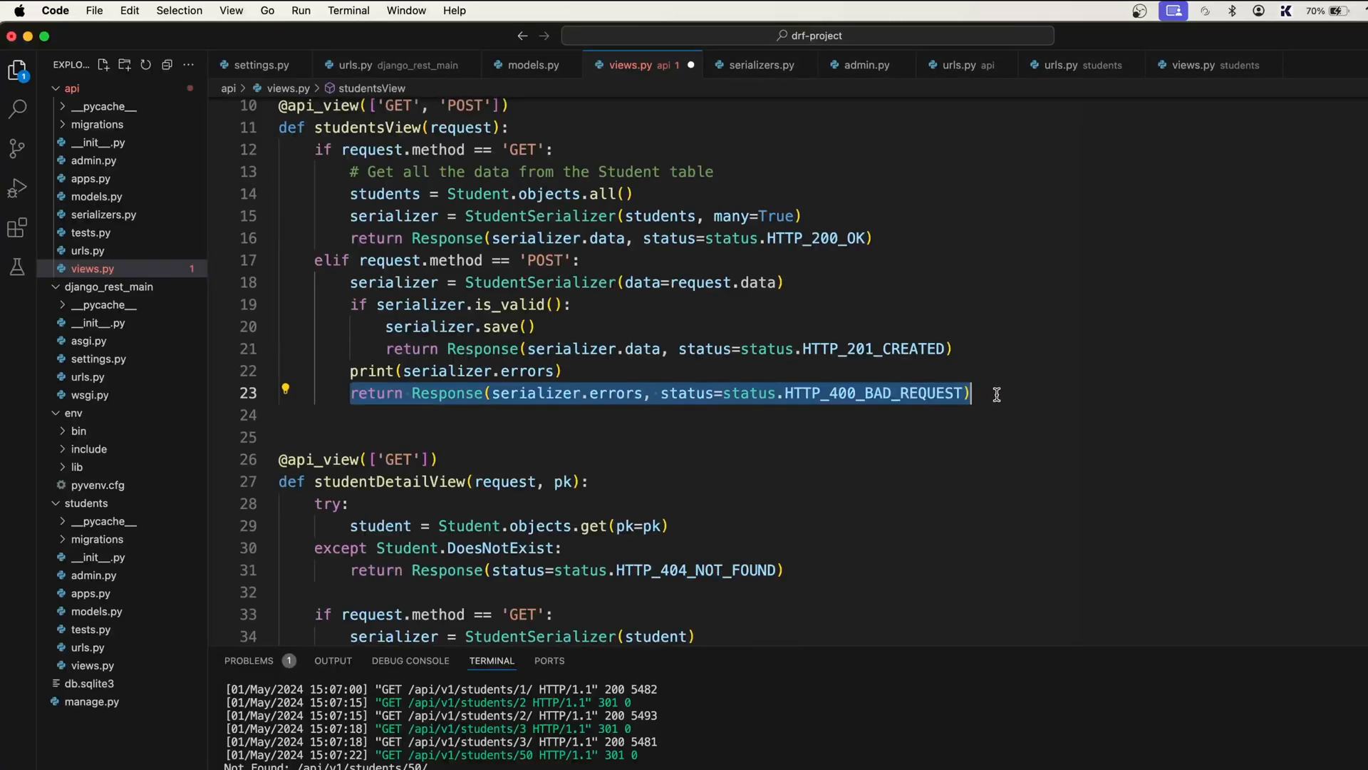
mouse_move(895, 570)
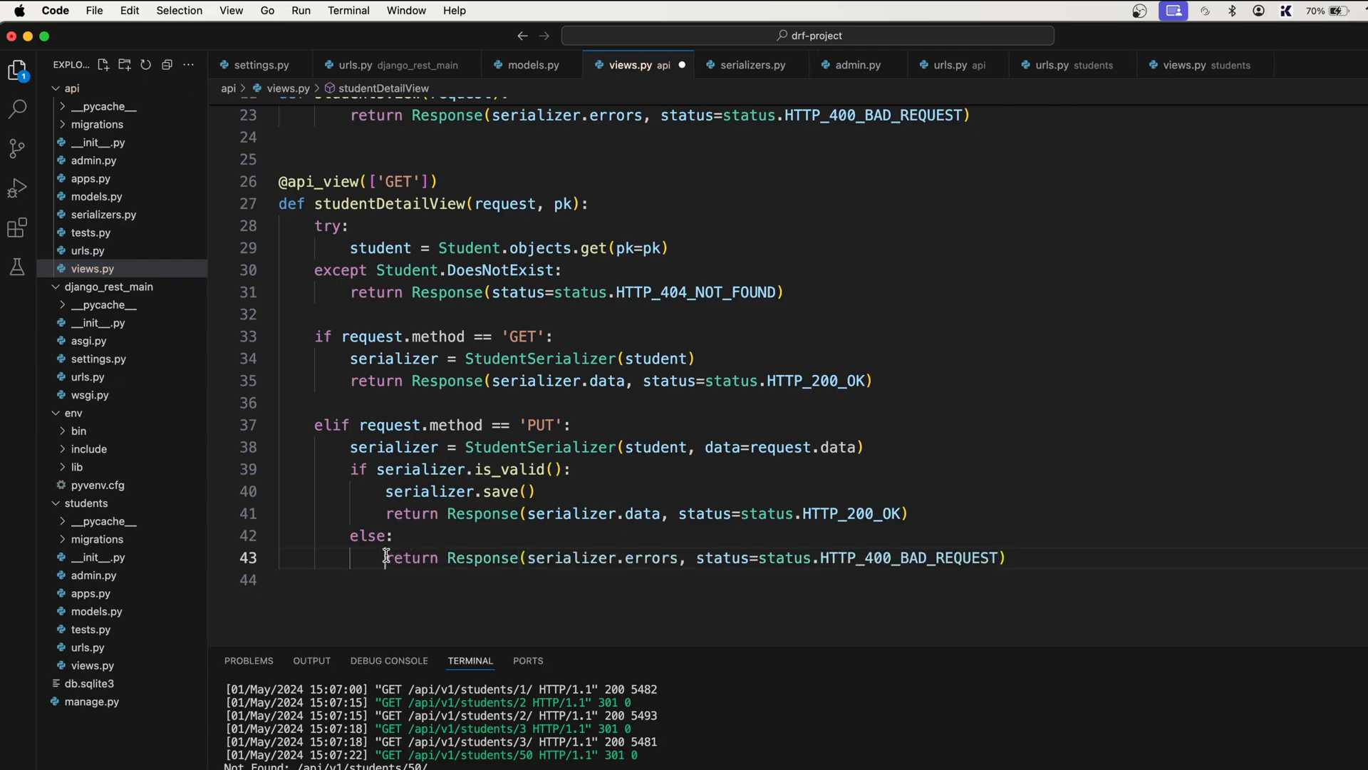
Step: Return serializer.errors with HTTP_400_BAD_REQUEST in the PUT else branch and save views.py
double_click(910, 557)
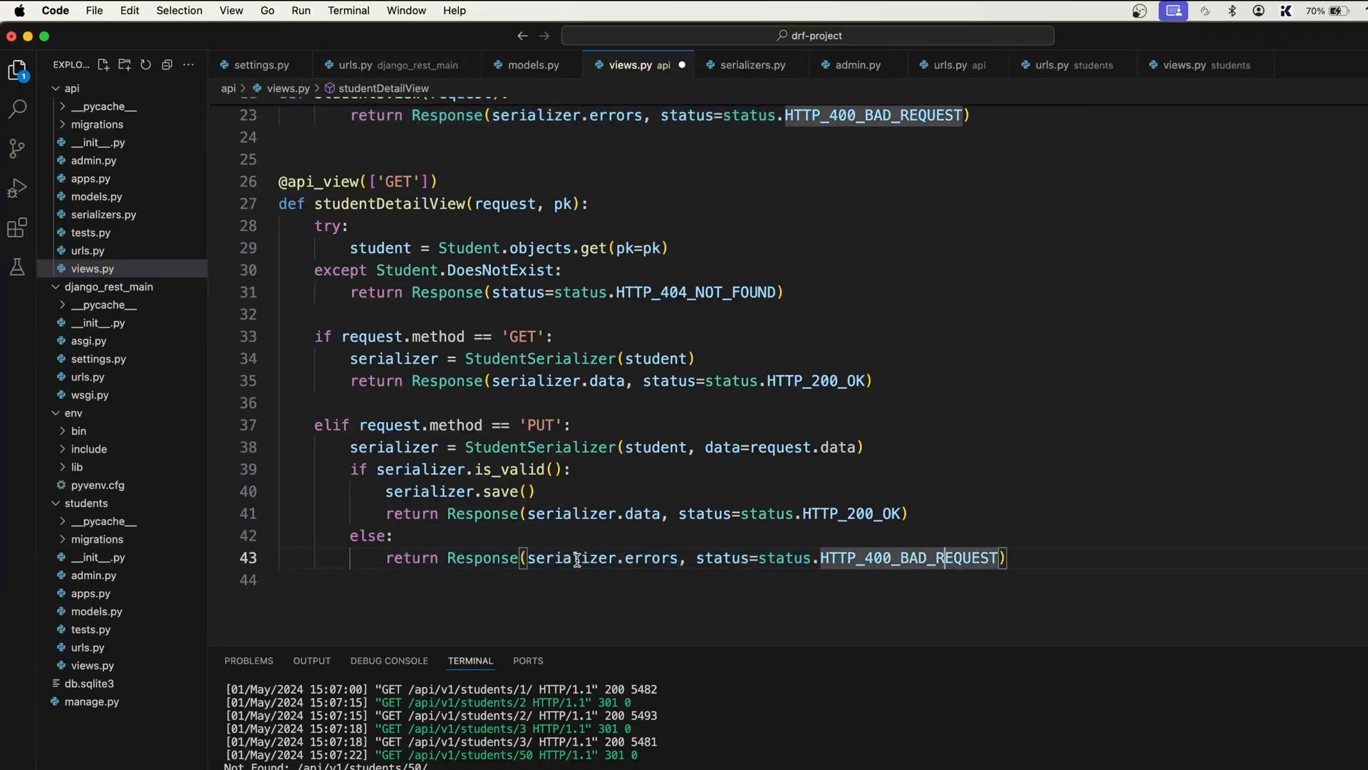
mouse_move(784, 557)
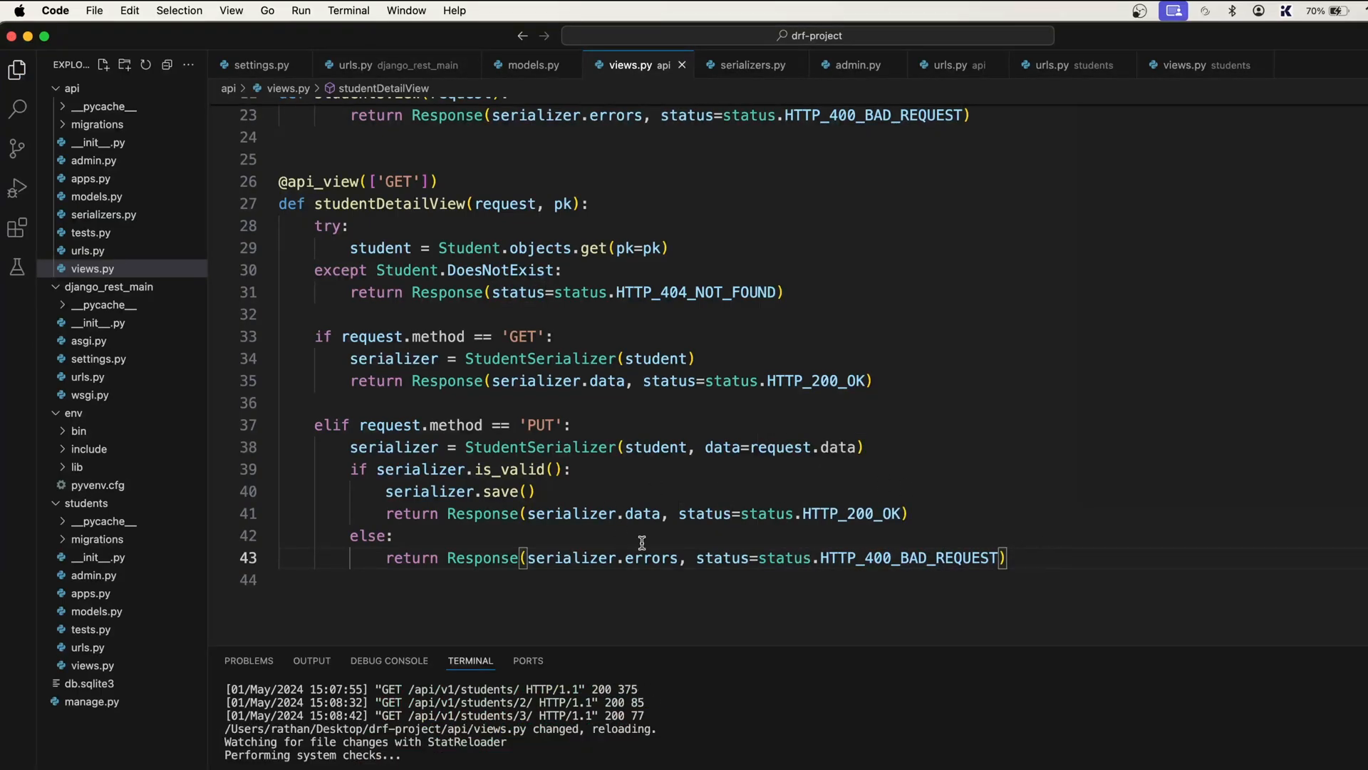
mouse_move(751, 430)
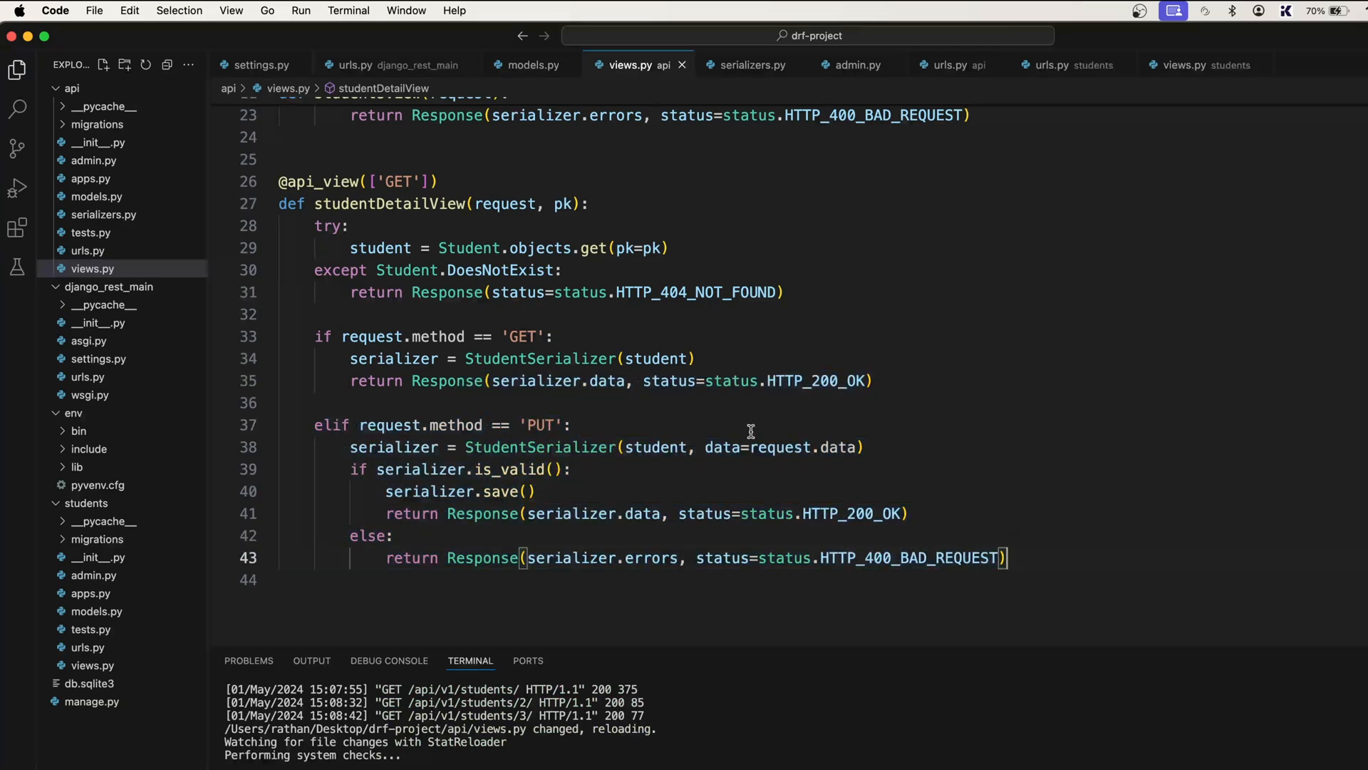
double_click(540, 424)
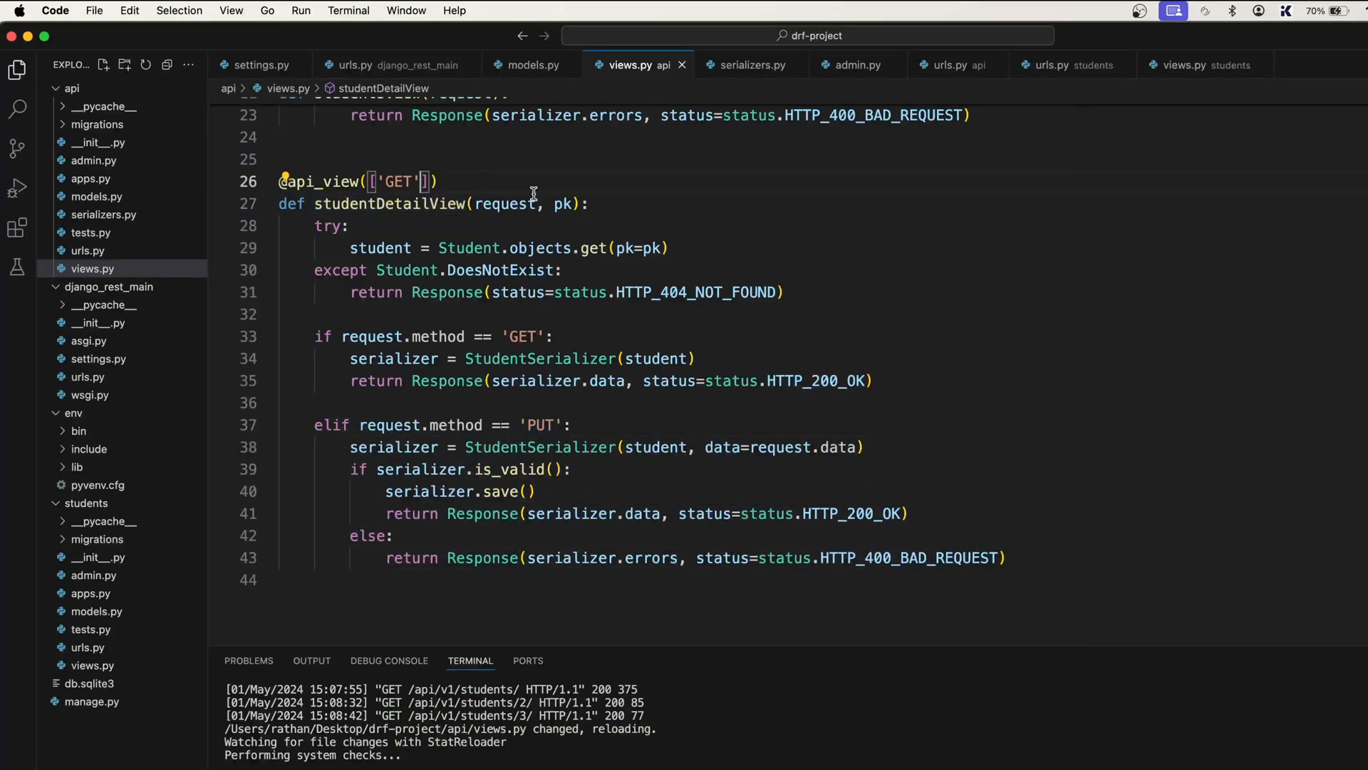
type(", '")
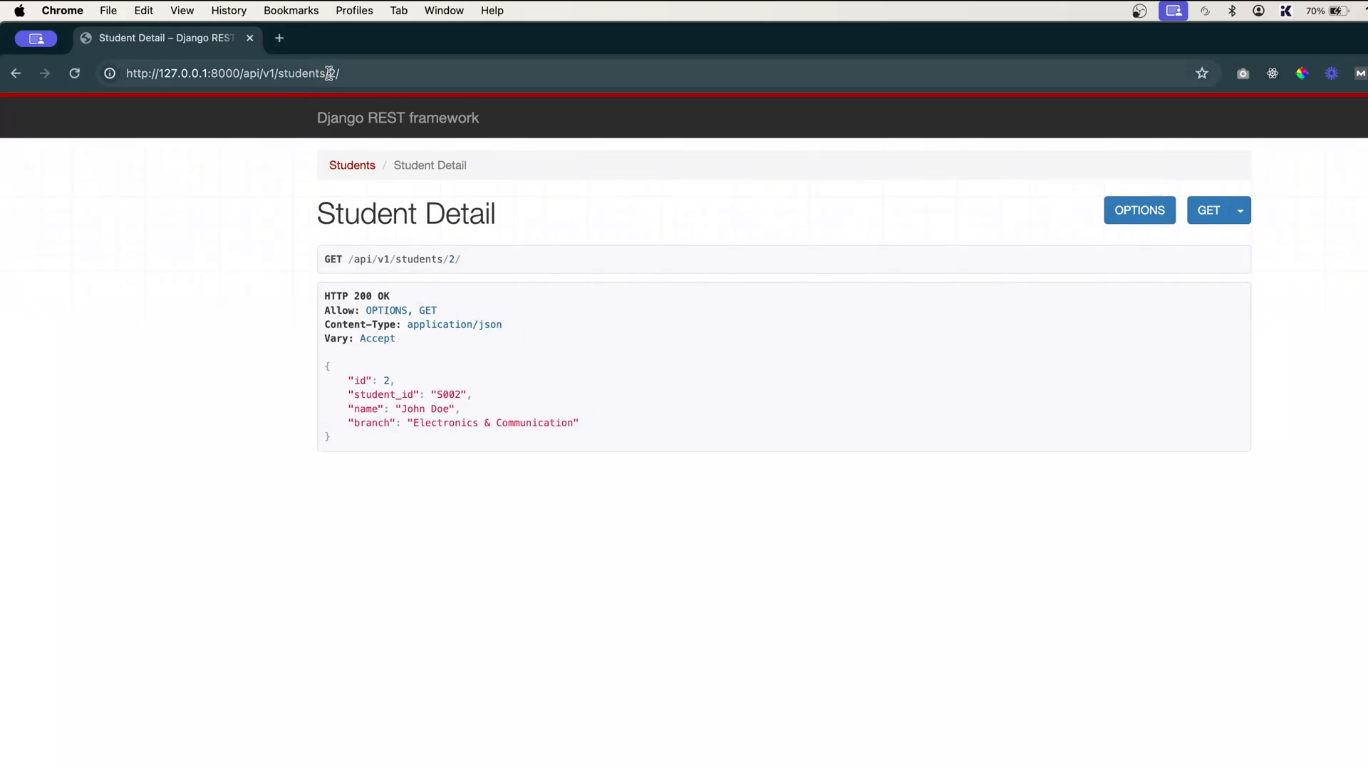
Step: PUT student 2's JSON with branch Electronics at /api/v1/students/2/ and return to the list
double_click(313, 73)
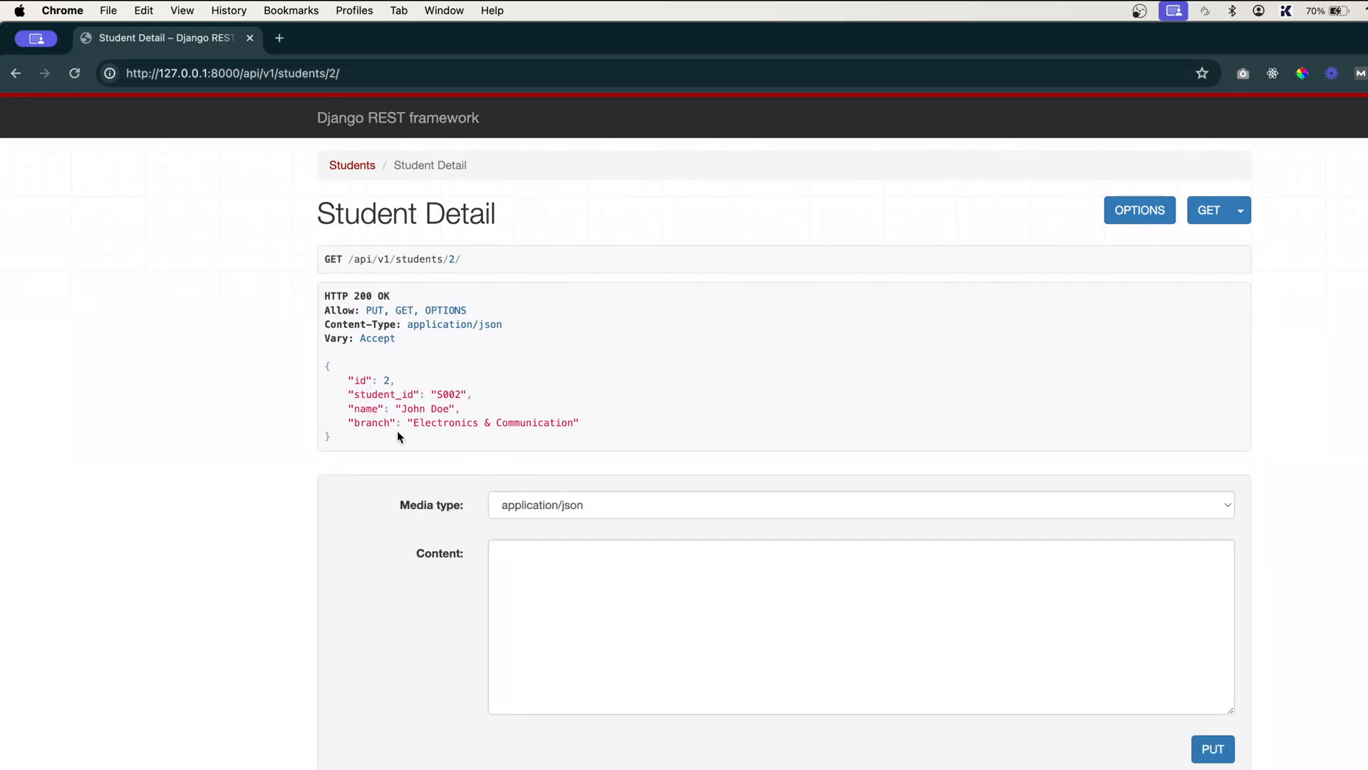
mouse_move(401, 408)
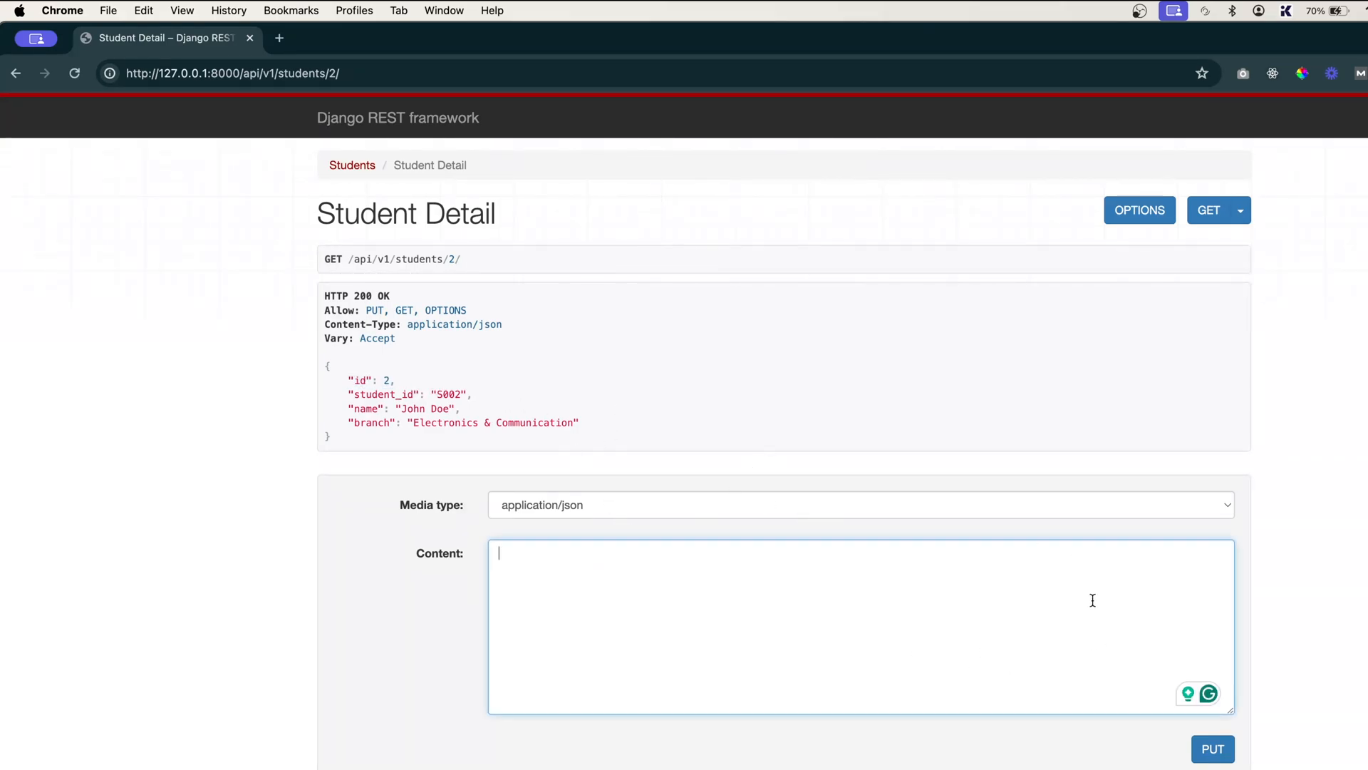
mouse_move(1056, 559)
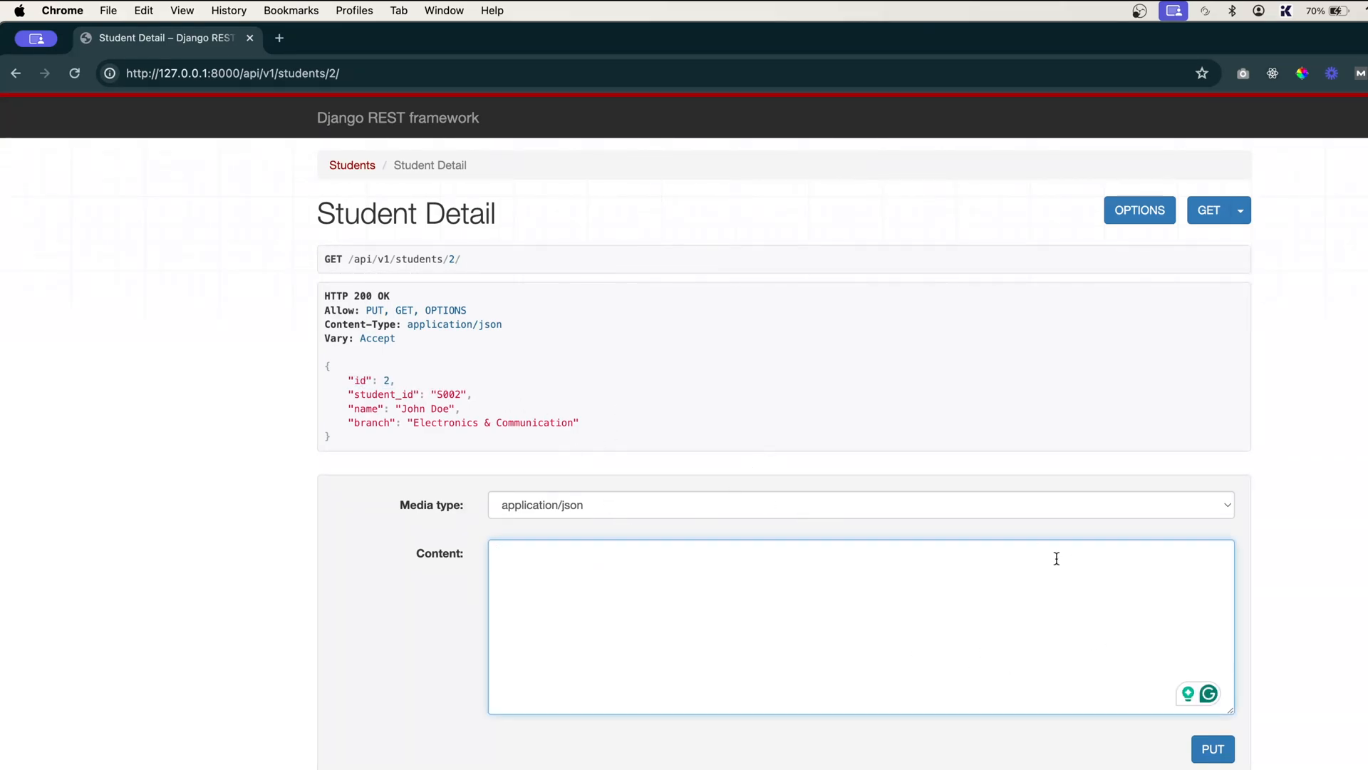
mouse_move(917, 530)
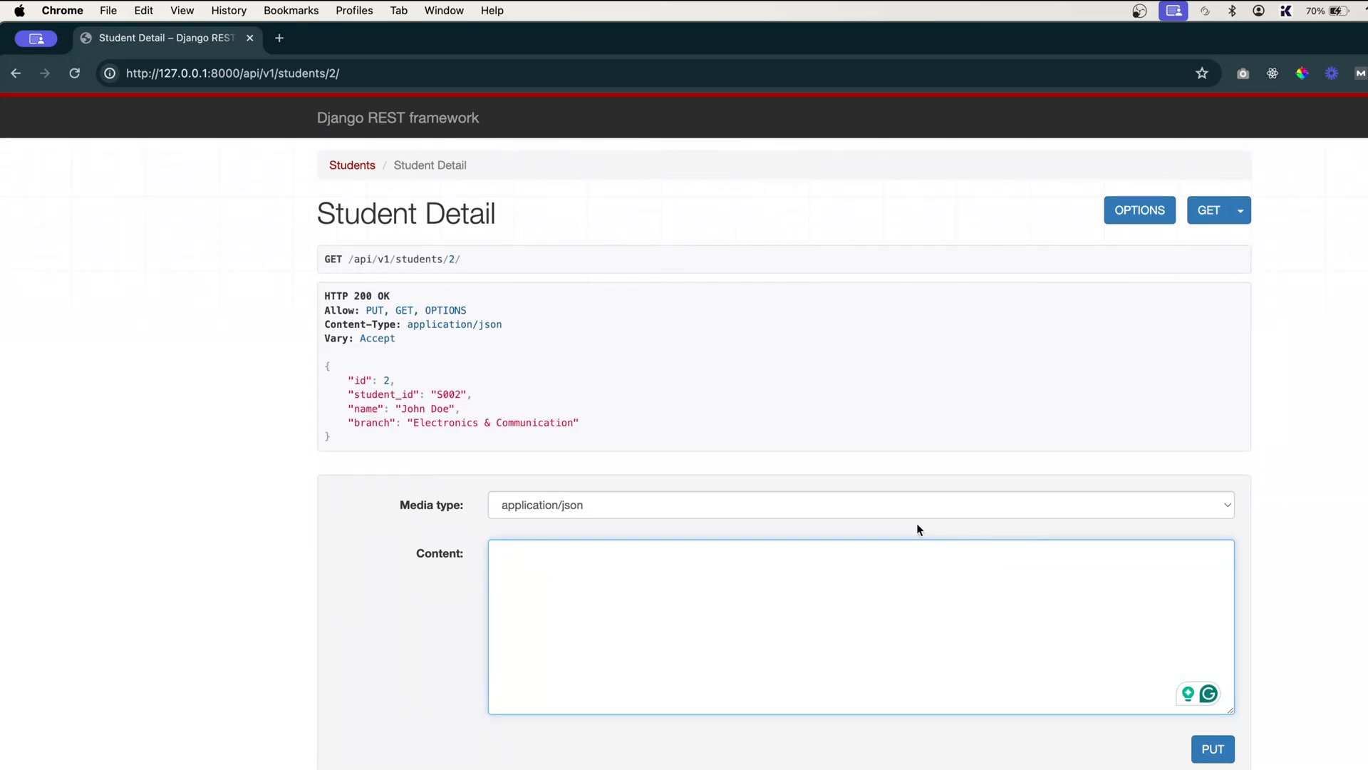
left_click_drag(328, 365, 462, 409)
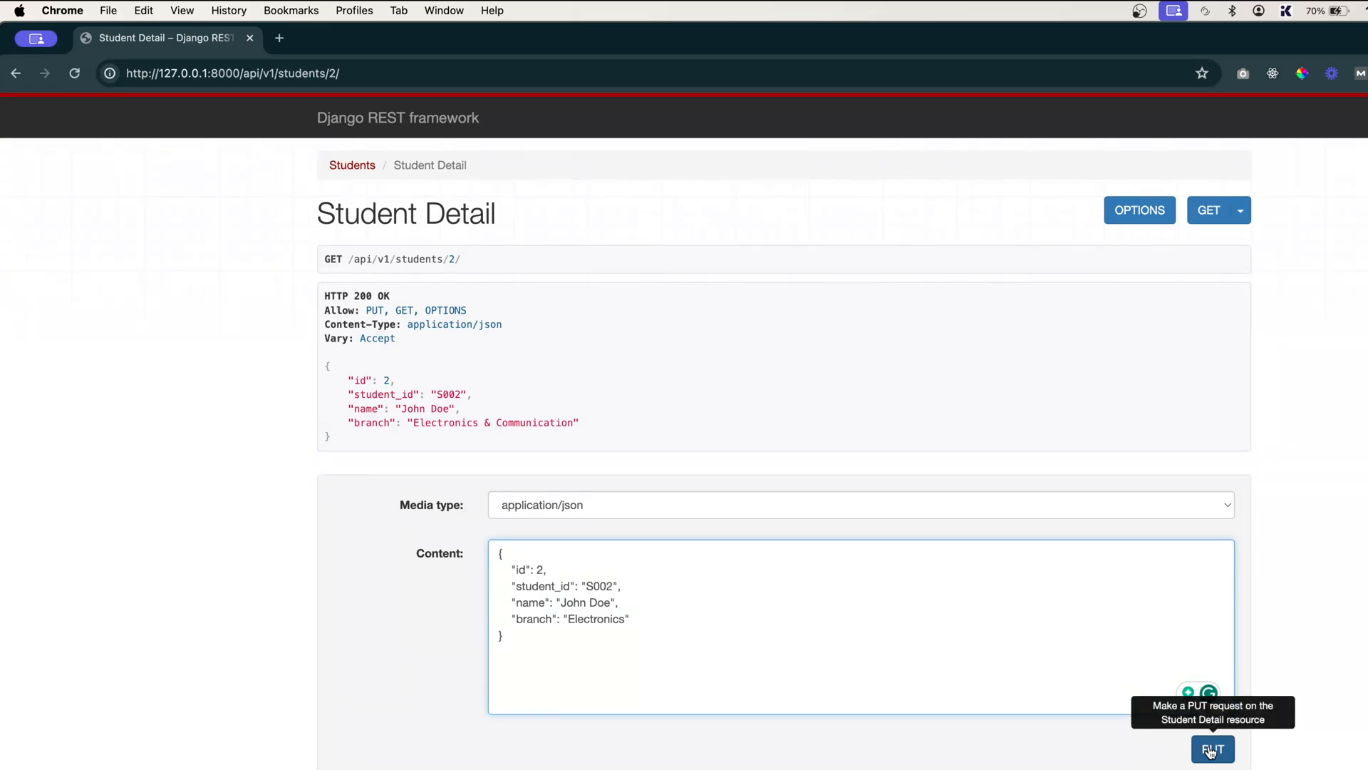
left_click(1211, 748)
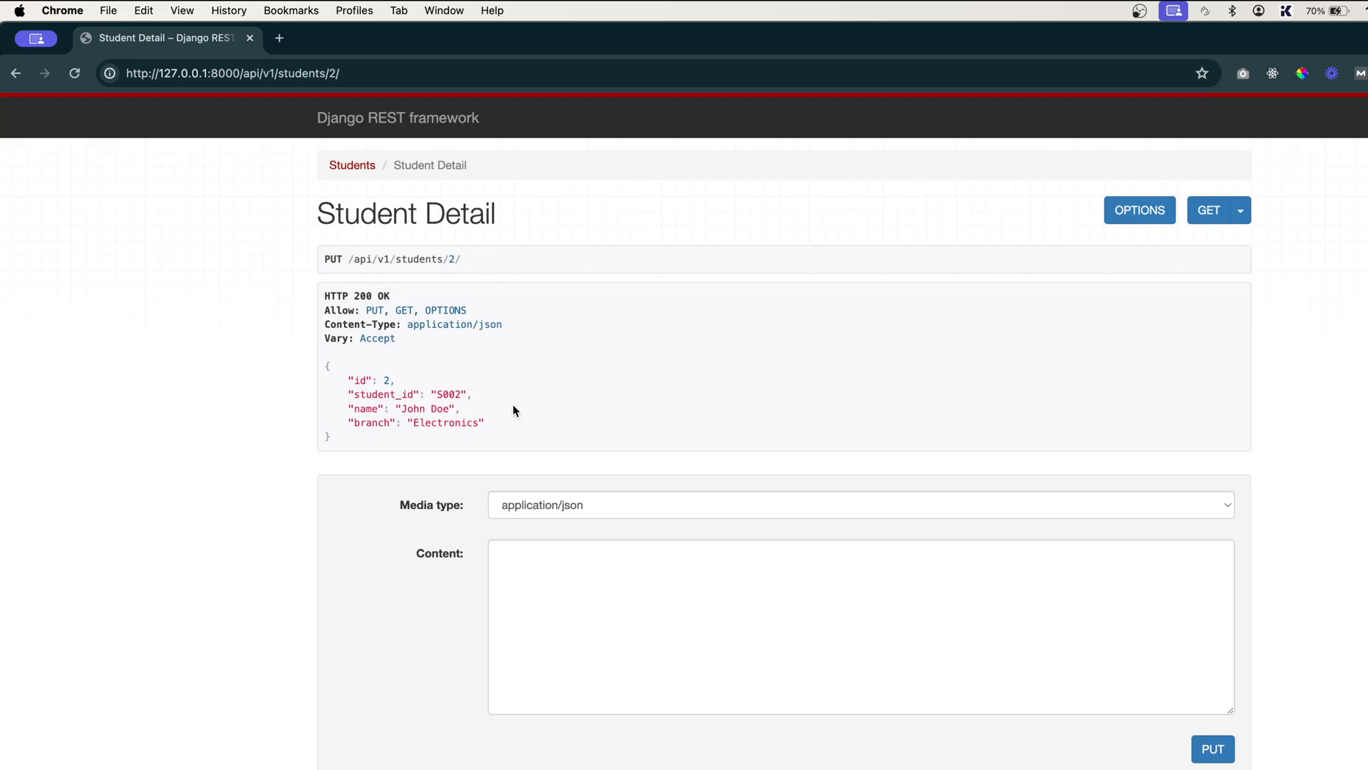
left_click(232, 73)
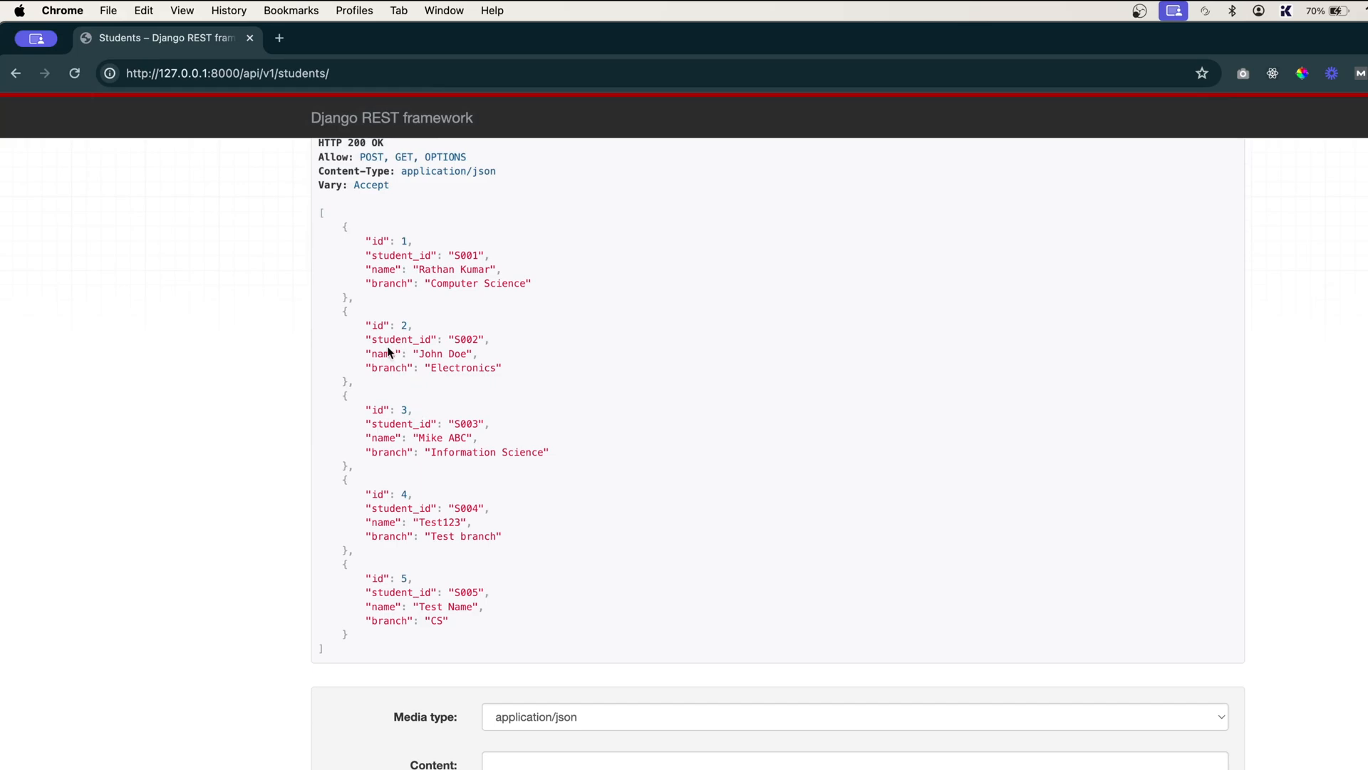
Step: Check student 2's record in the Students list shows branch Electronics
double_click(462, 368)
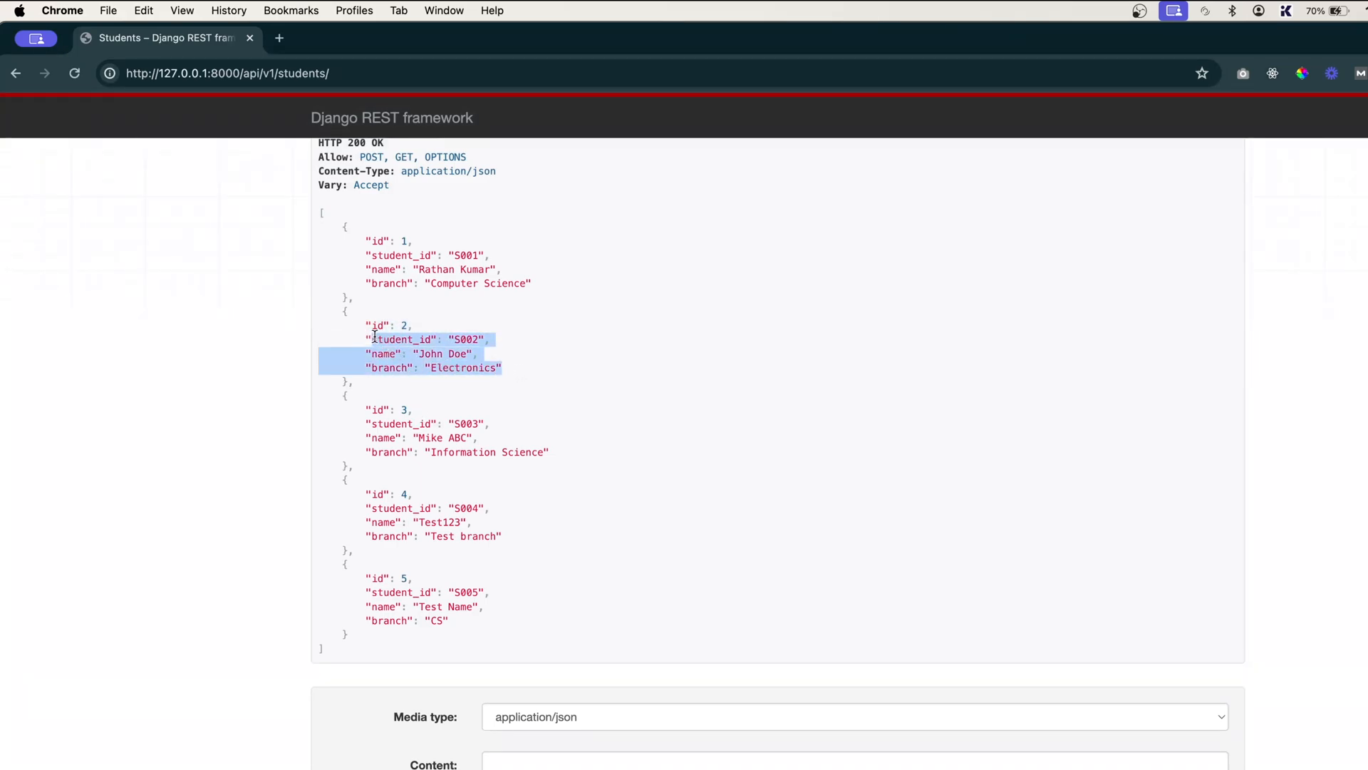
left_click(513, 362)
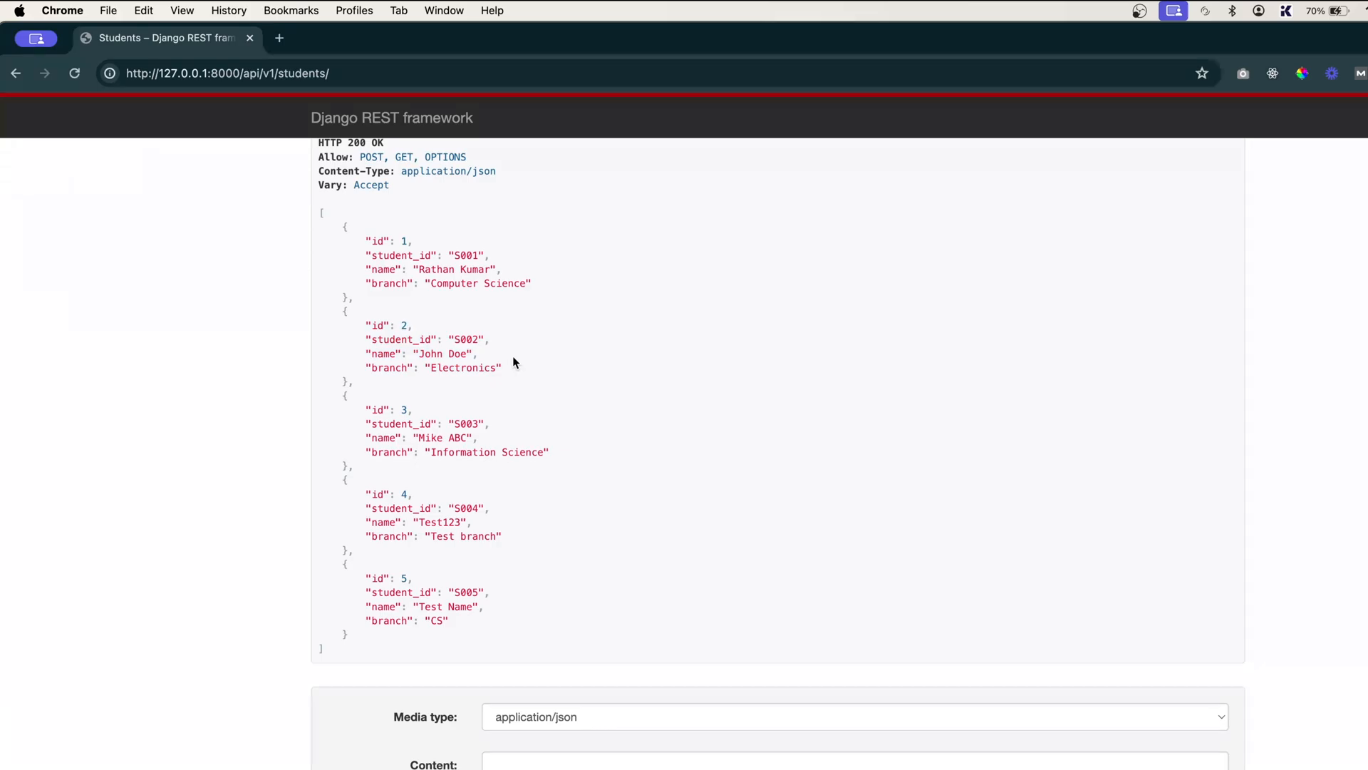
scroll("up", 3)
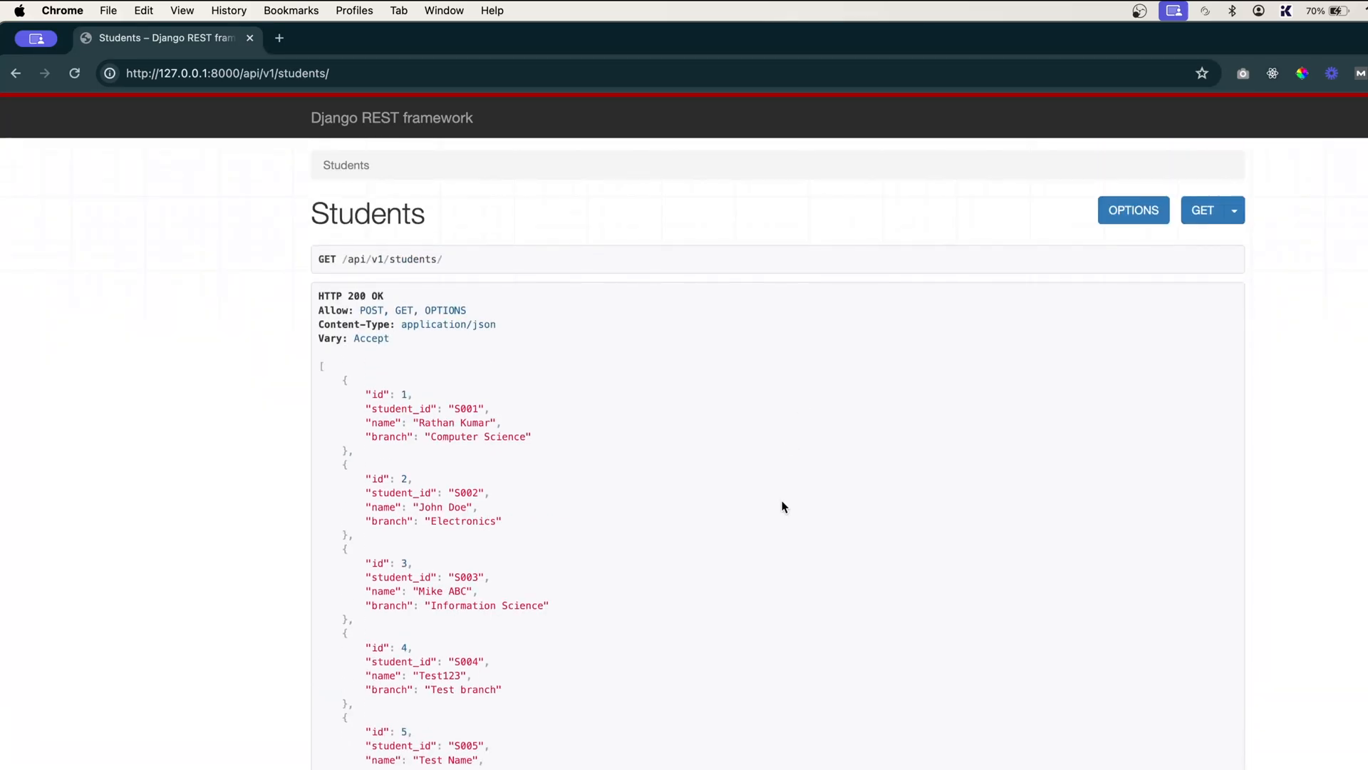
mouse_move(998, 537)
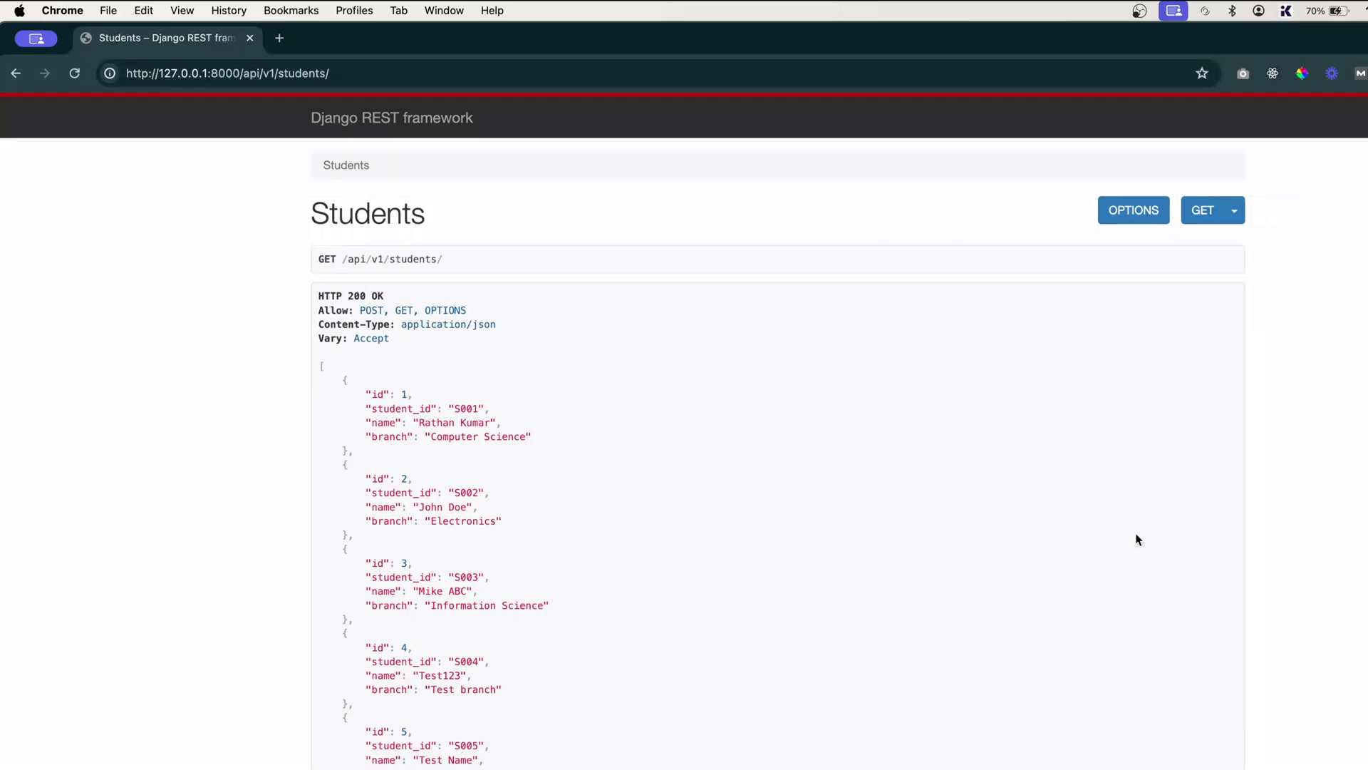
mouse_move(399, 660)
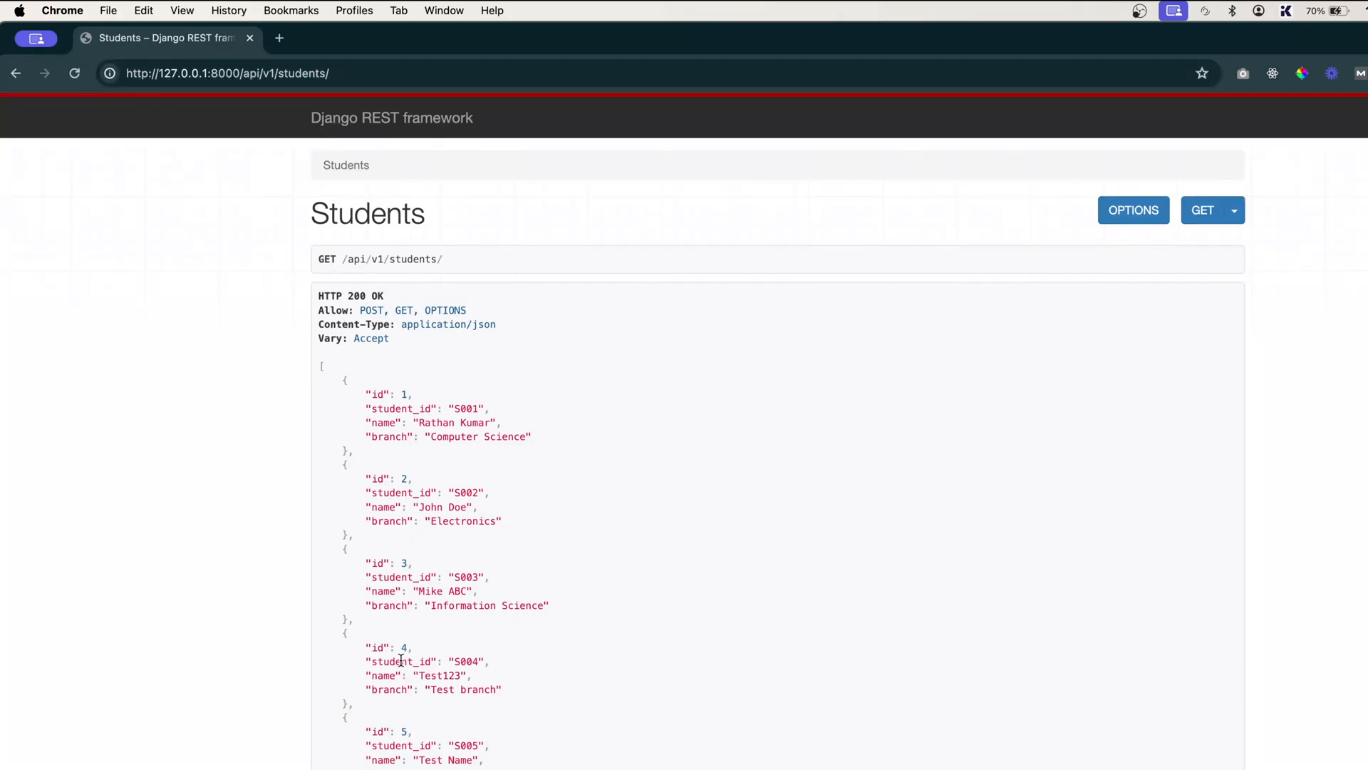
mouse_move(1099, 482)
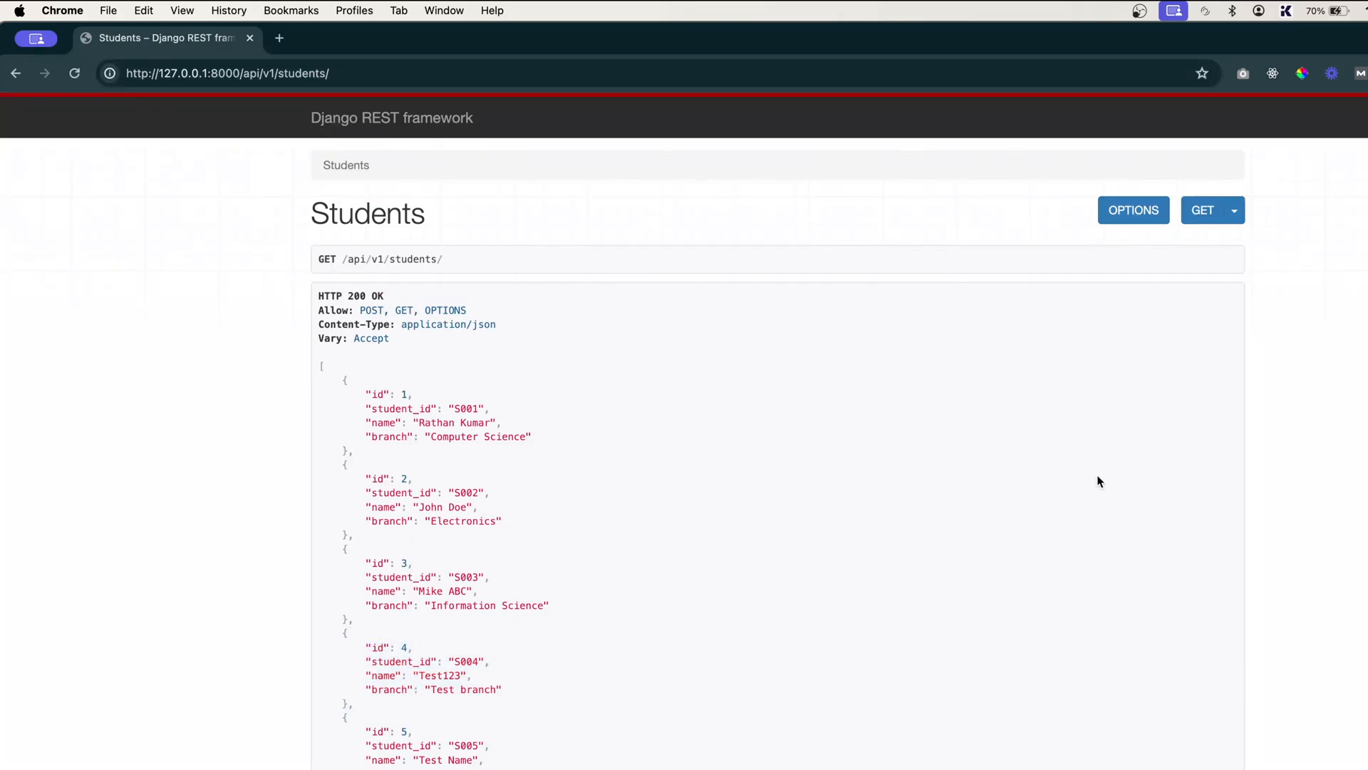